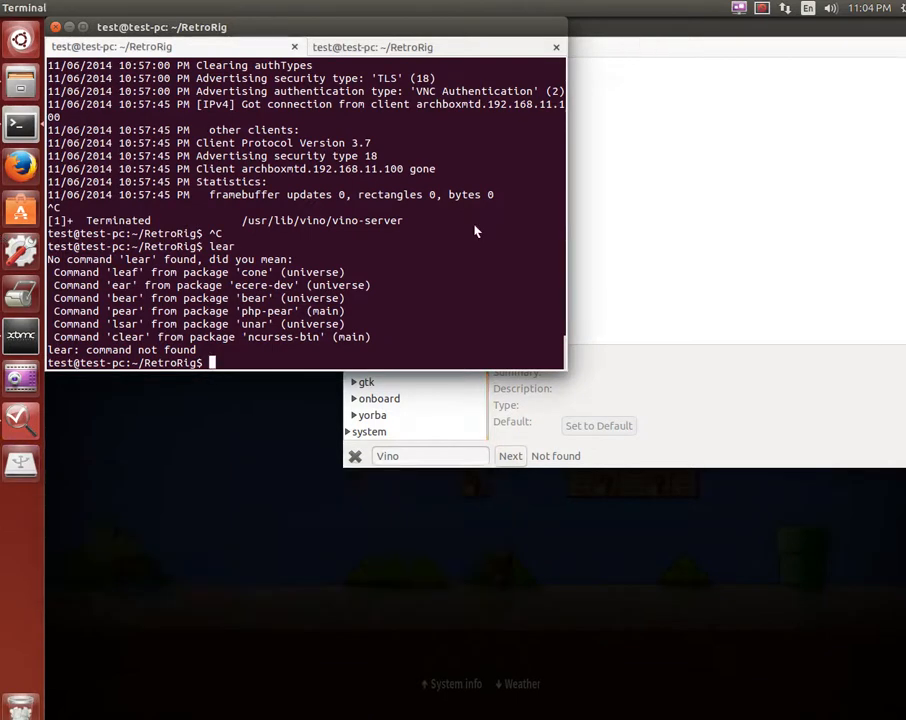
mouse_move(444, 186)
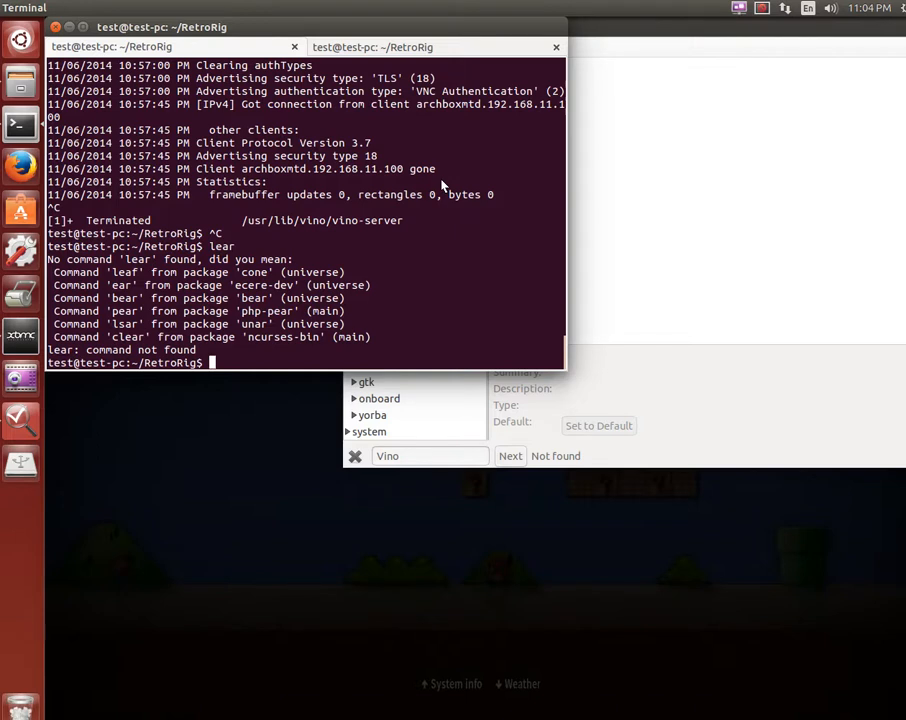
Clear the terminal screen of the old VNC server log, leaving an empty prompt
type("clear")
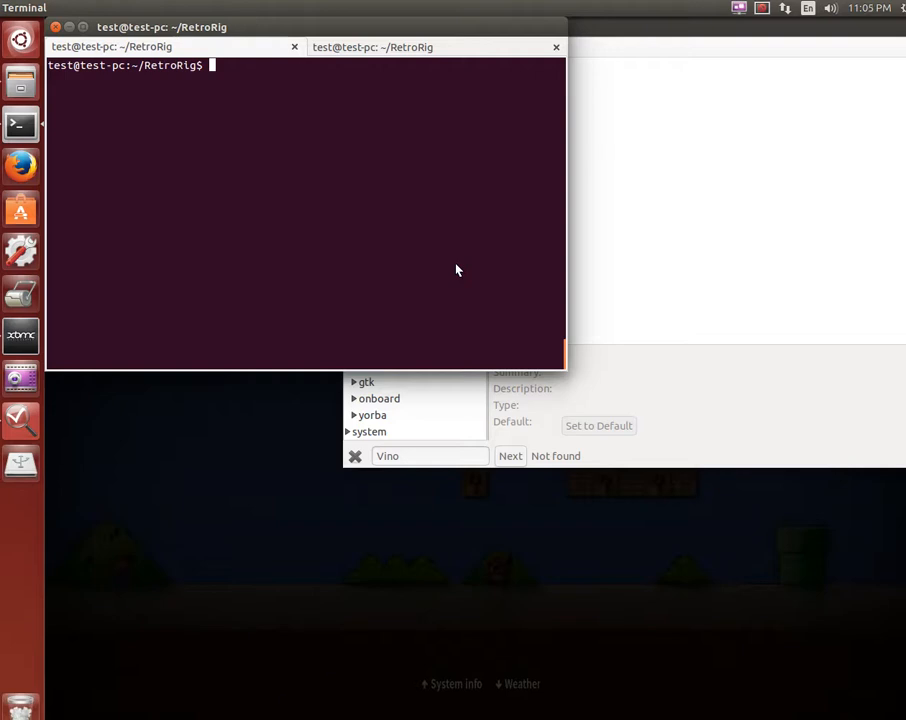
Run ./retrorig_setup.sh --help to show the root-privilege warning and installation directory help text
type("./ret")
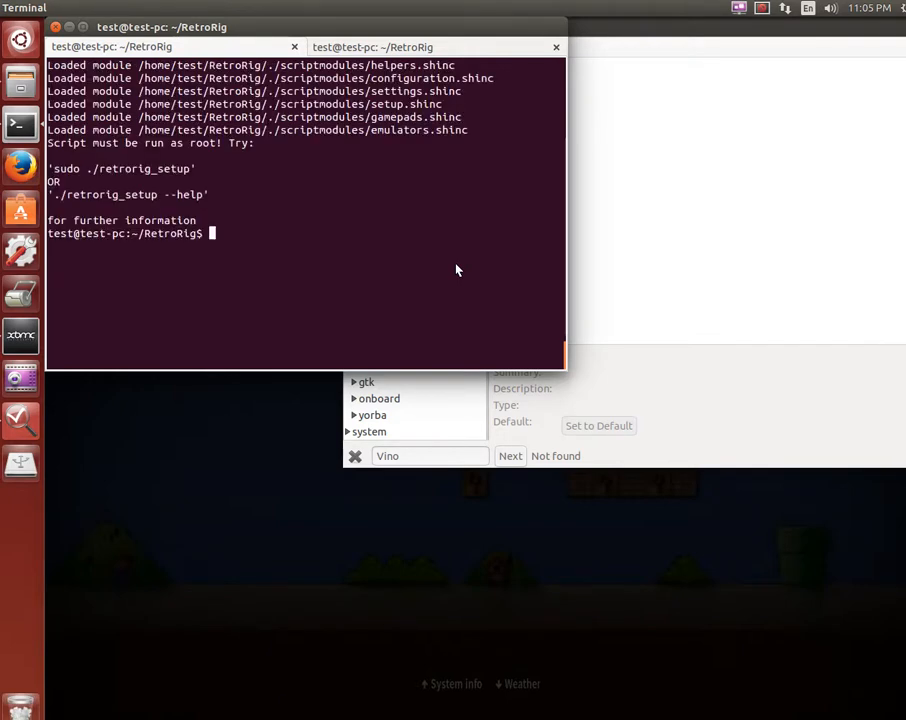
type("s")
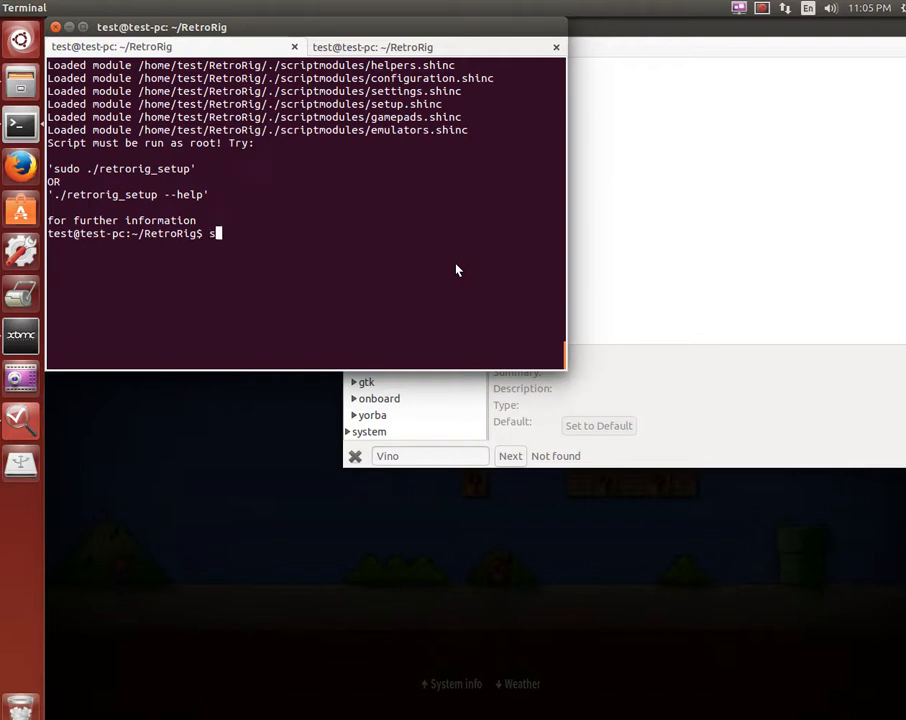
type("./retrorig_setup.sh")
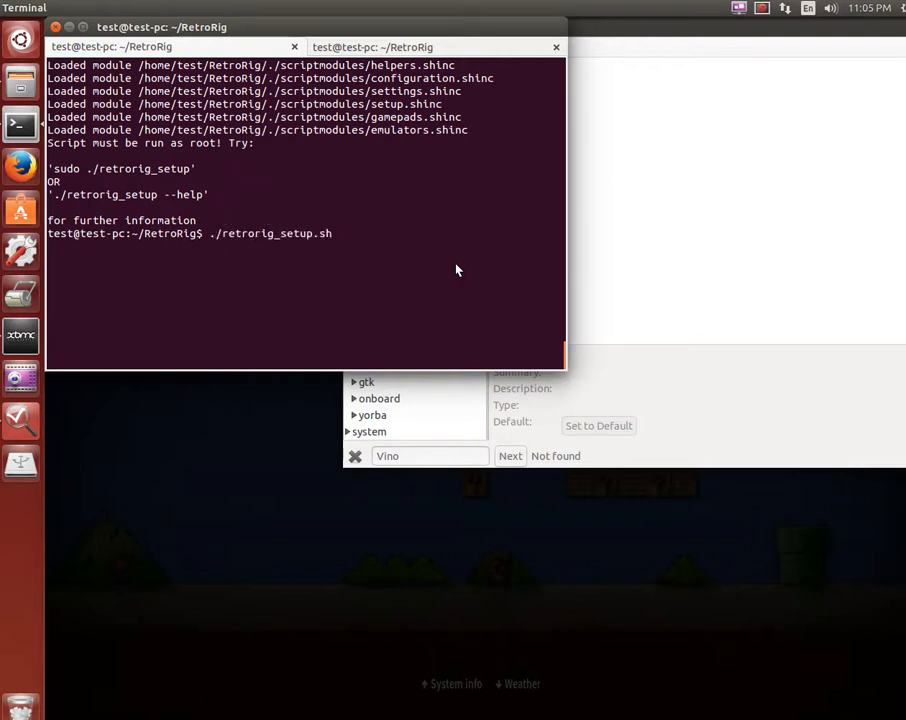
type("--help")
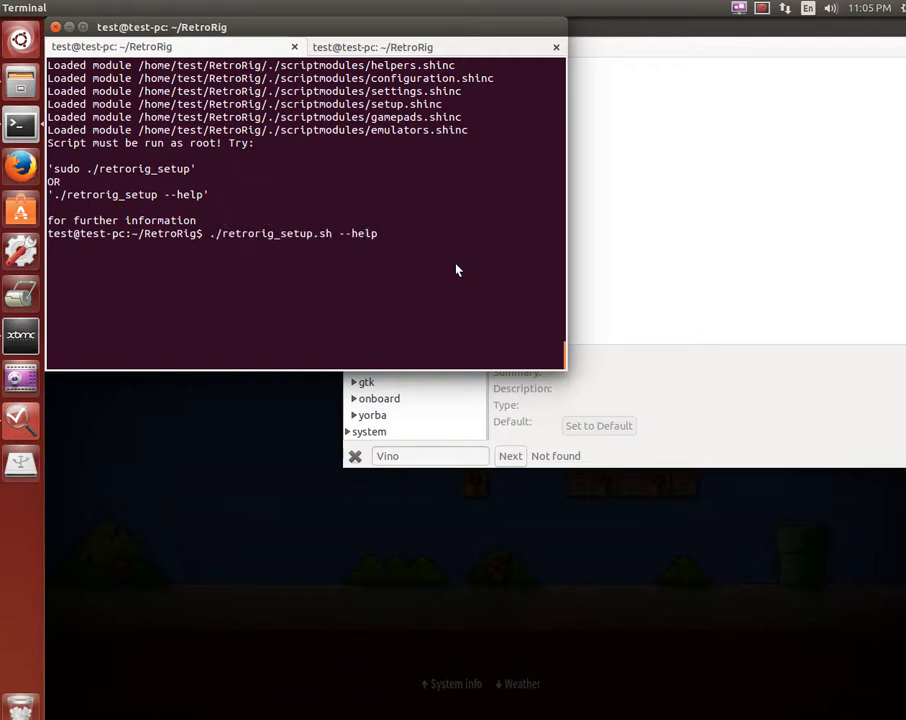
key("Return")
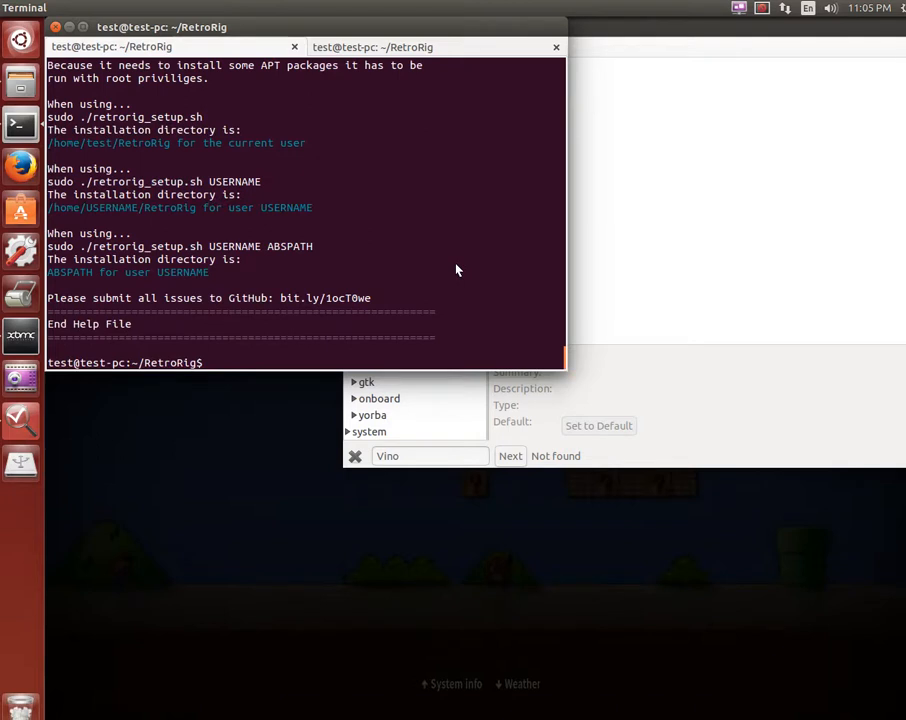
mouse_move(220, 156)
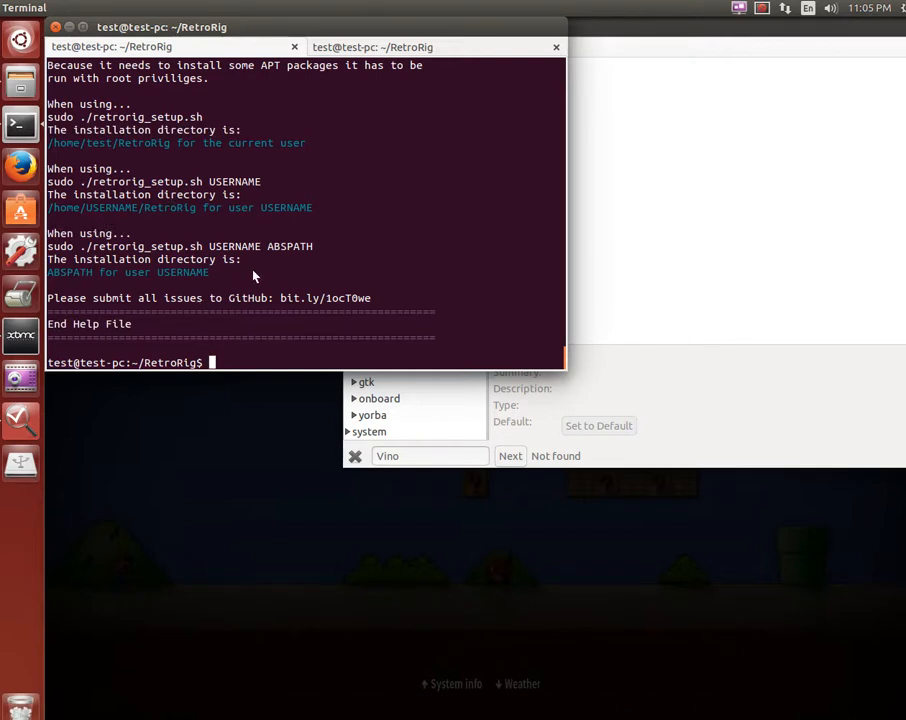
type("./retrorig_setup.sh --help")
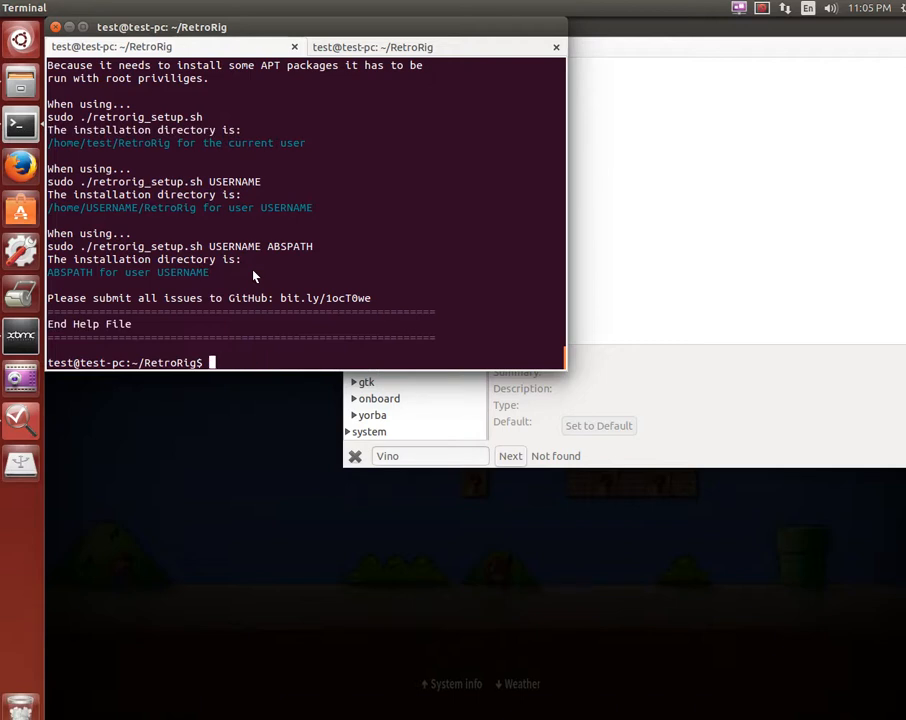
type("sudo .")
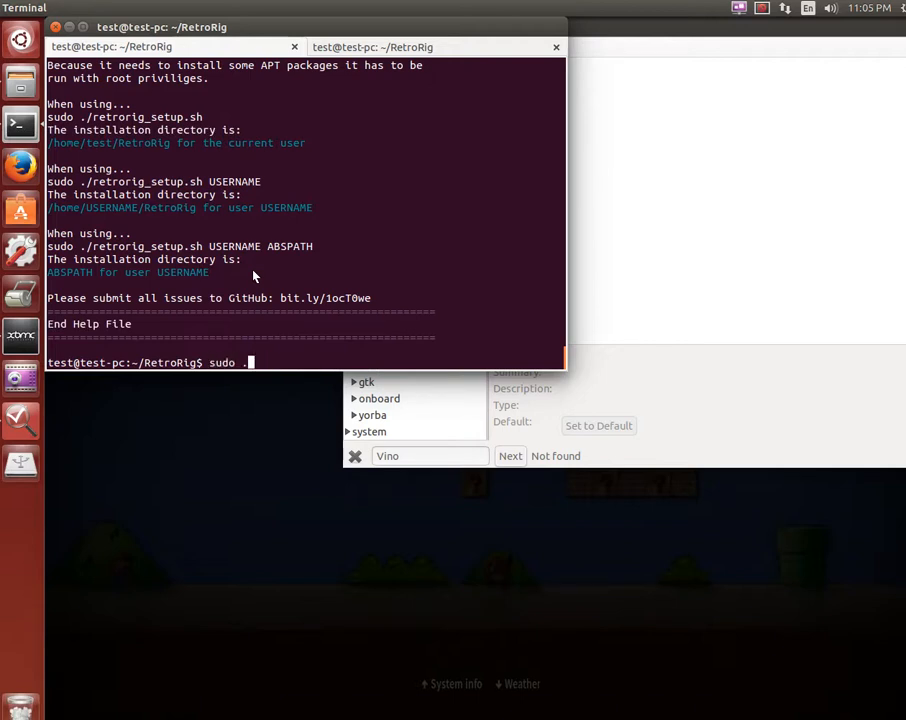
Run sudo ./retrorig_setup.sh and enter the installer's Retro Rig Settings menu
type("/retrorig_setup.sh")
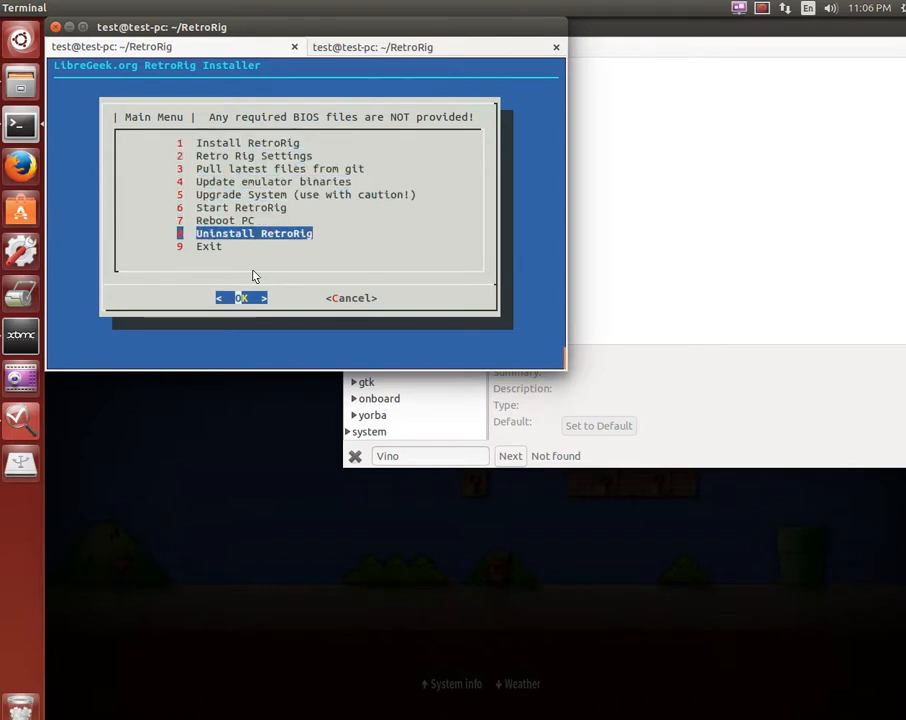
key("Up")
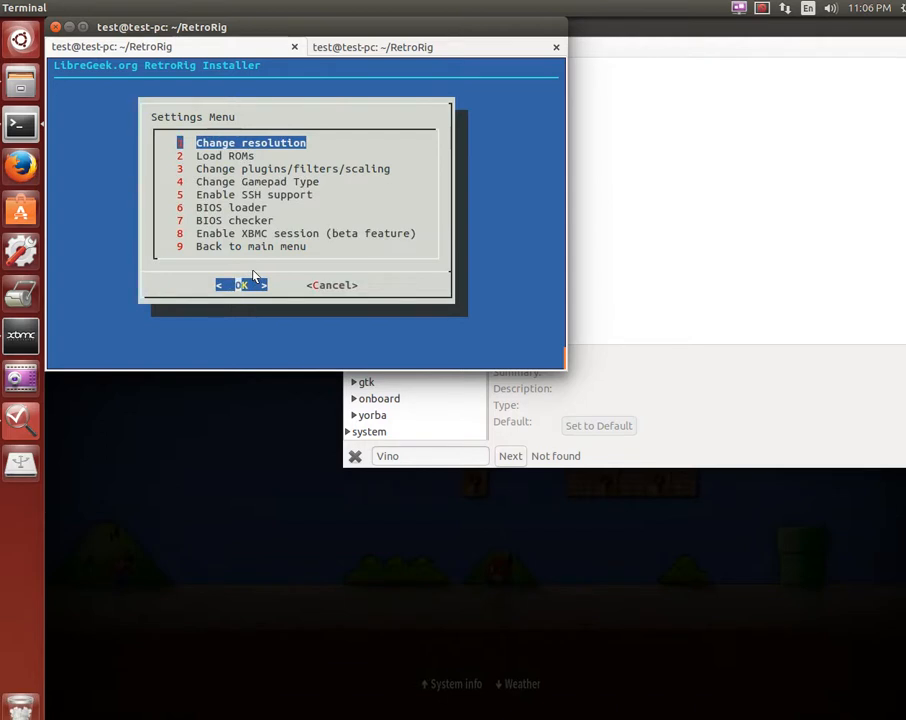
Choose Current Resolution (1280x1024) for the emulators, review the per-emulator listing, and exit to Settings
left_click(242, 284)
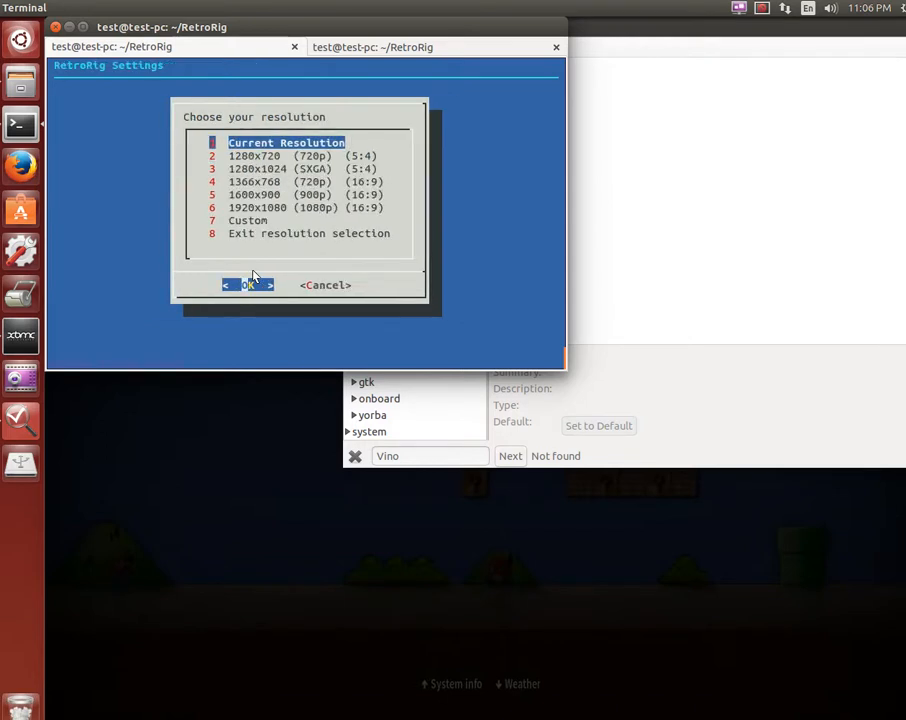
left_click(250, 284)
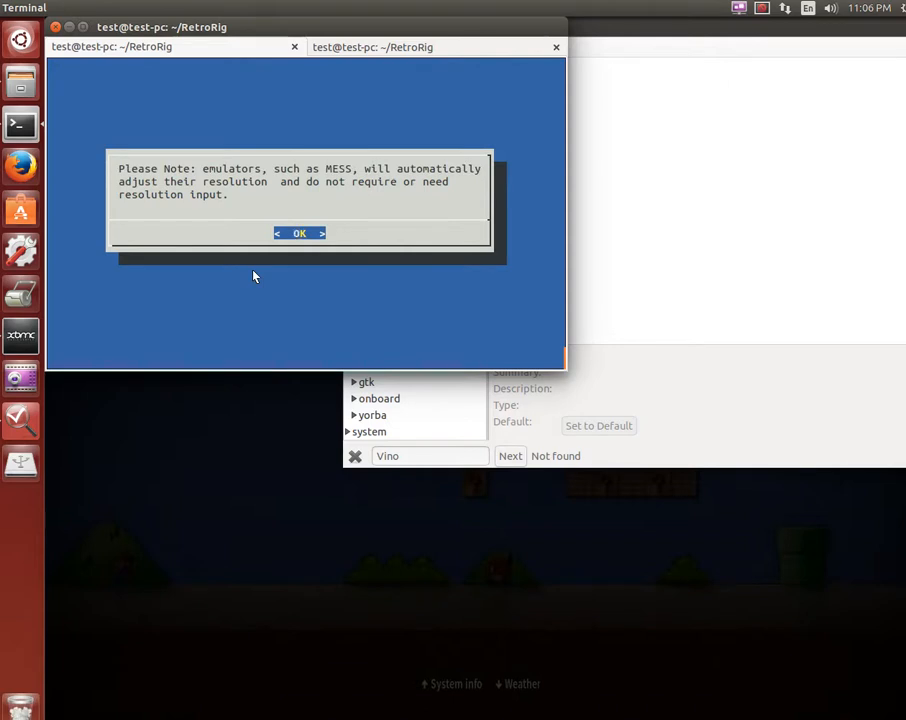
left_click(300, 232)
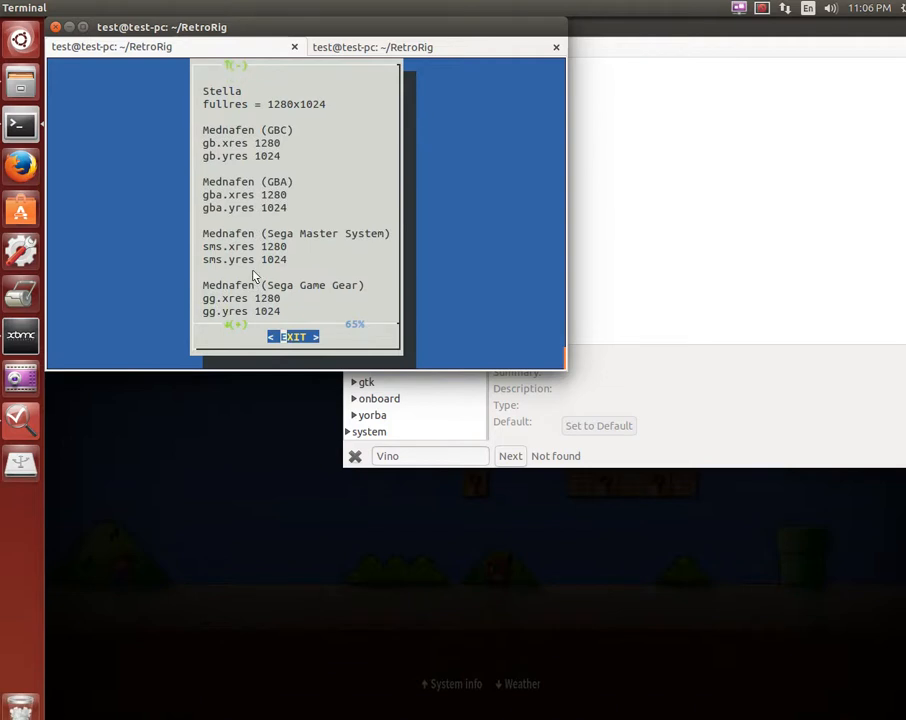
scroll("down", 3)
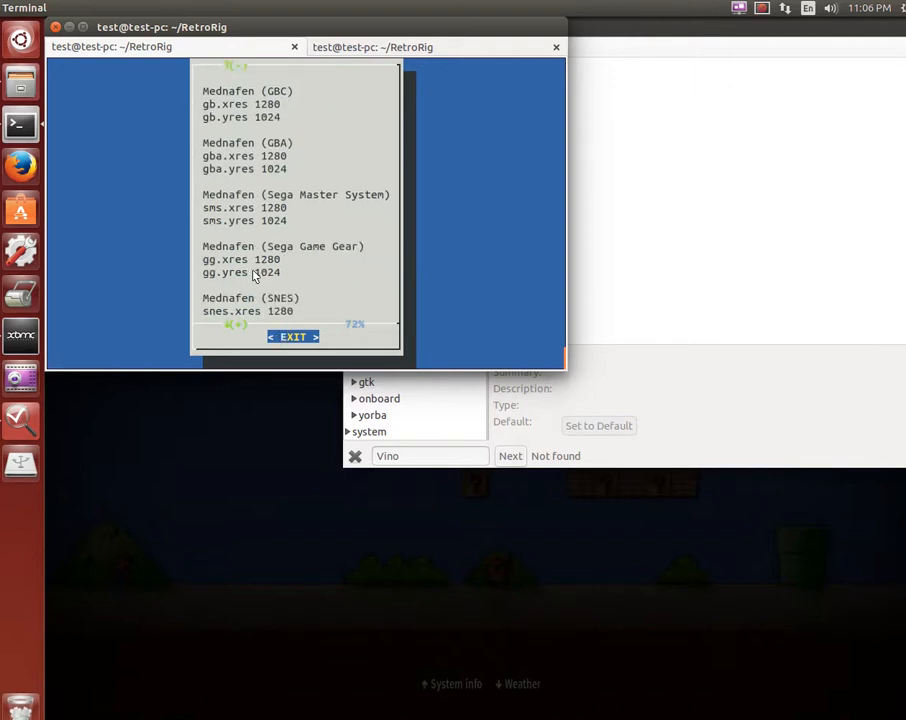
scroll("down", 3)
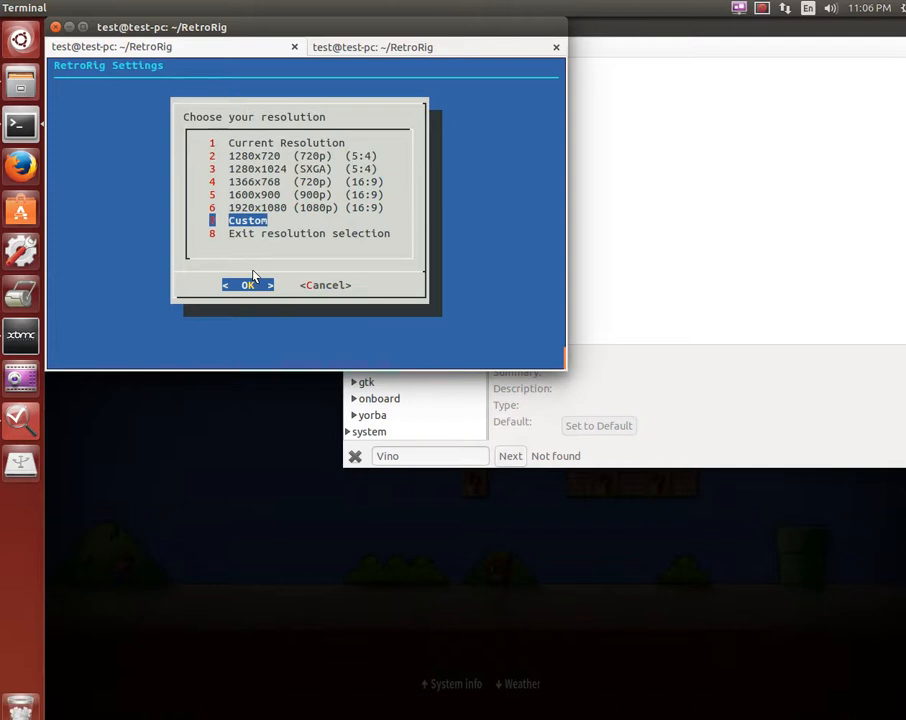
key("Down")
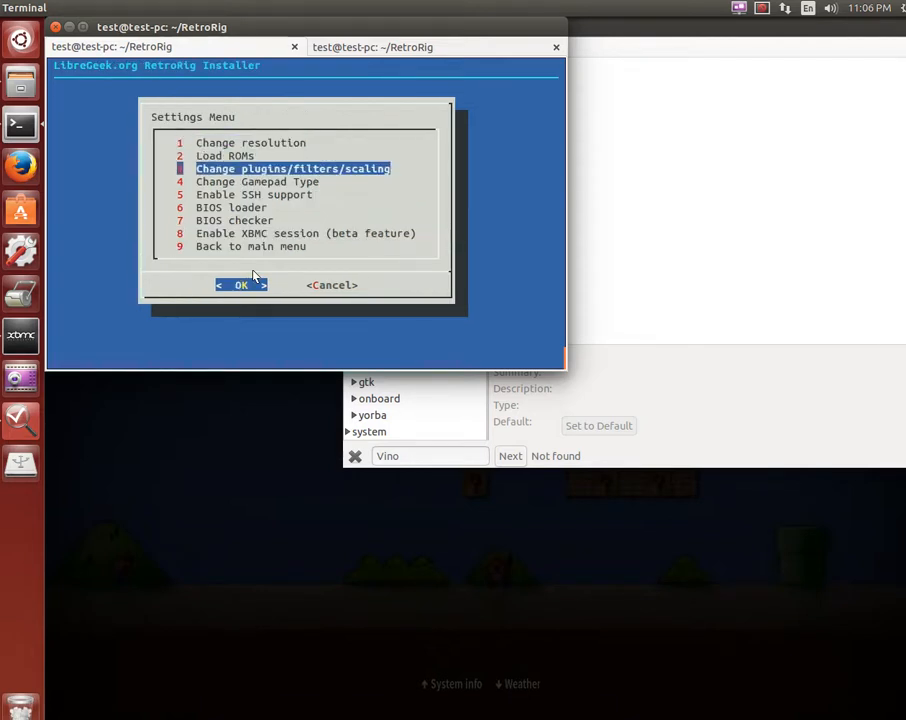
Move to the SSH support setting and set RetroRig's SSH port to 22
key("Down")
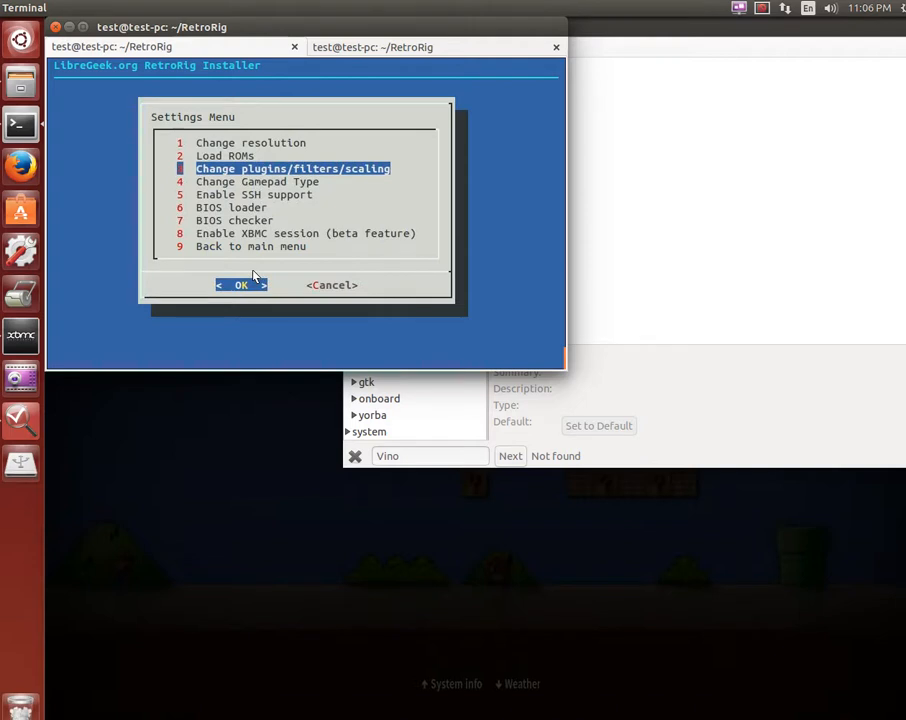
key("Down")
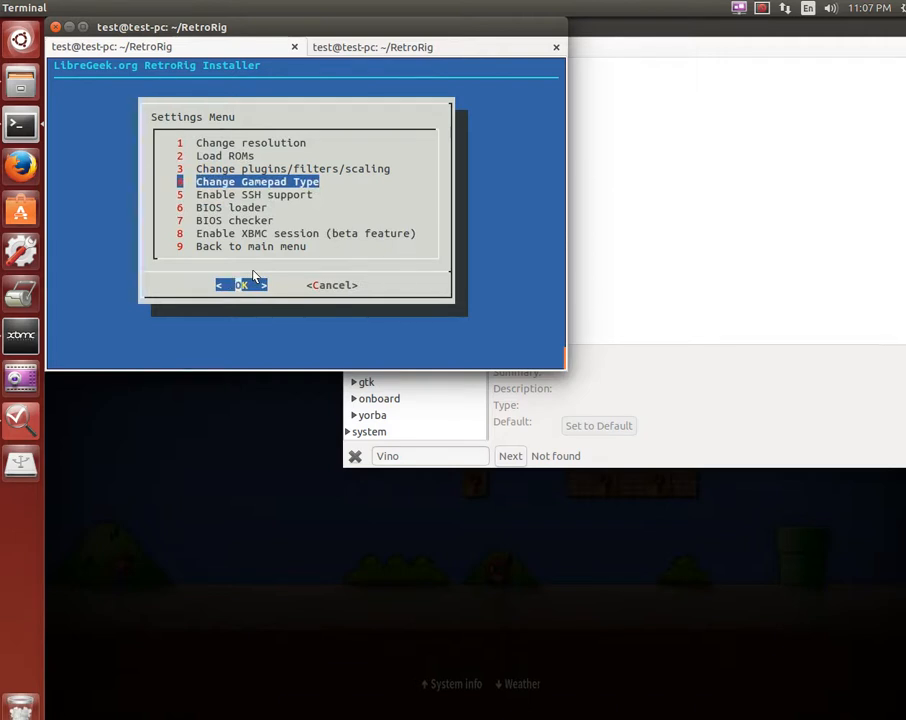
key("Down")
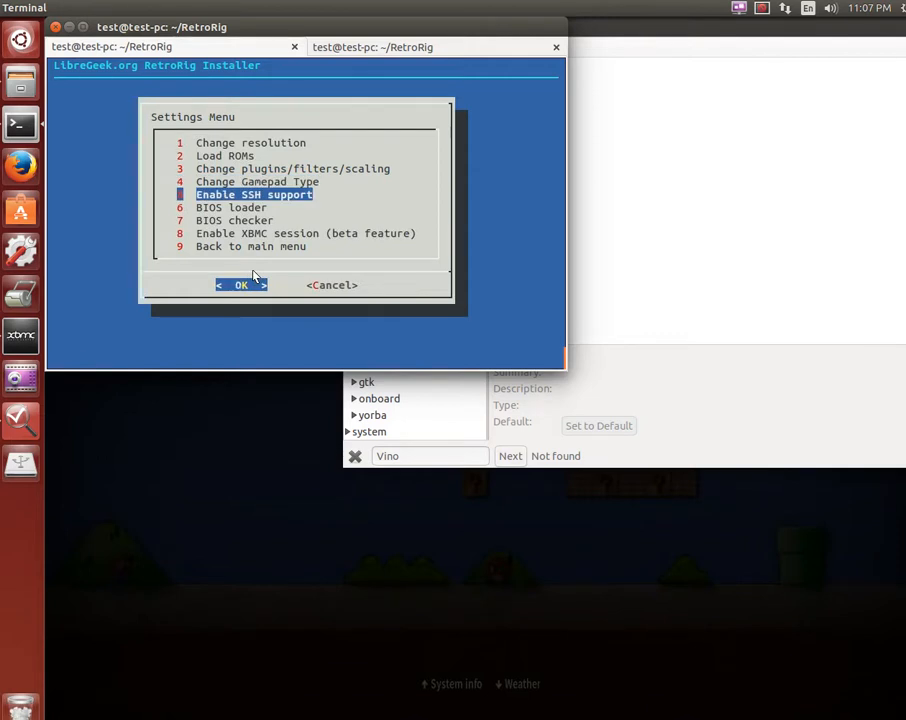
left_click(242, 284)
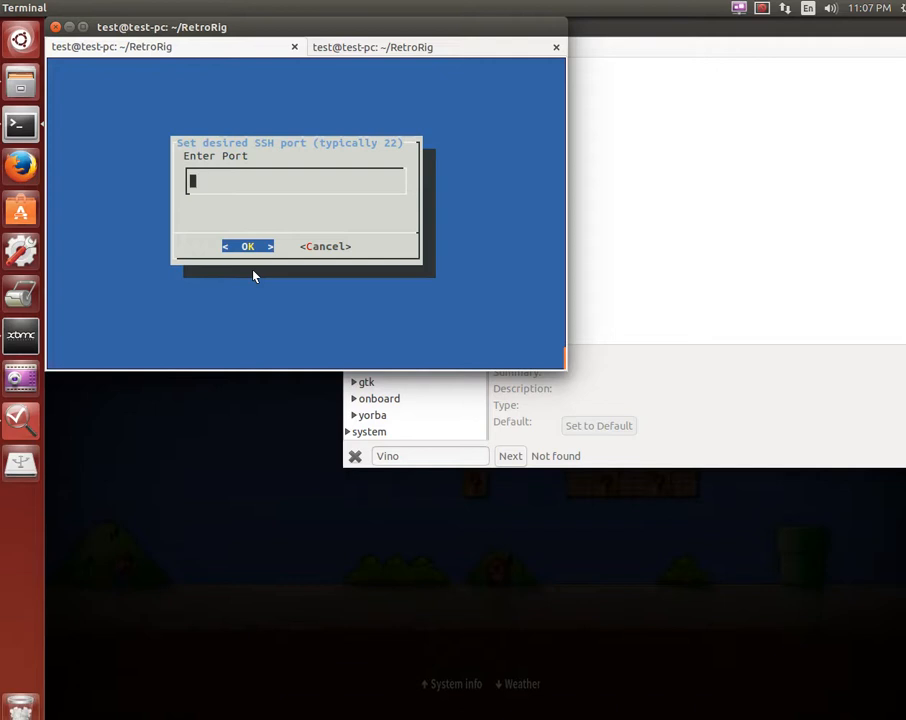
type("22")
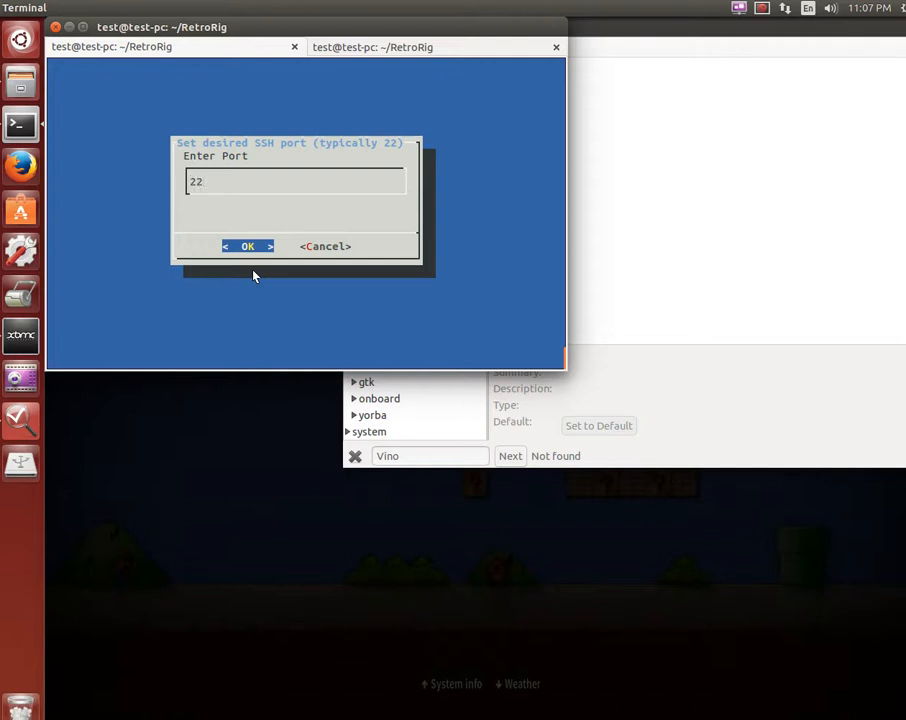
left_click(248, 246)
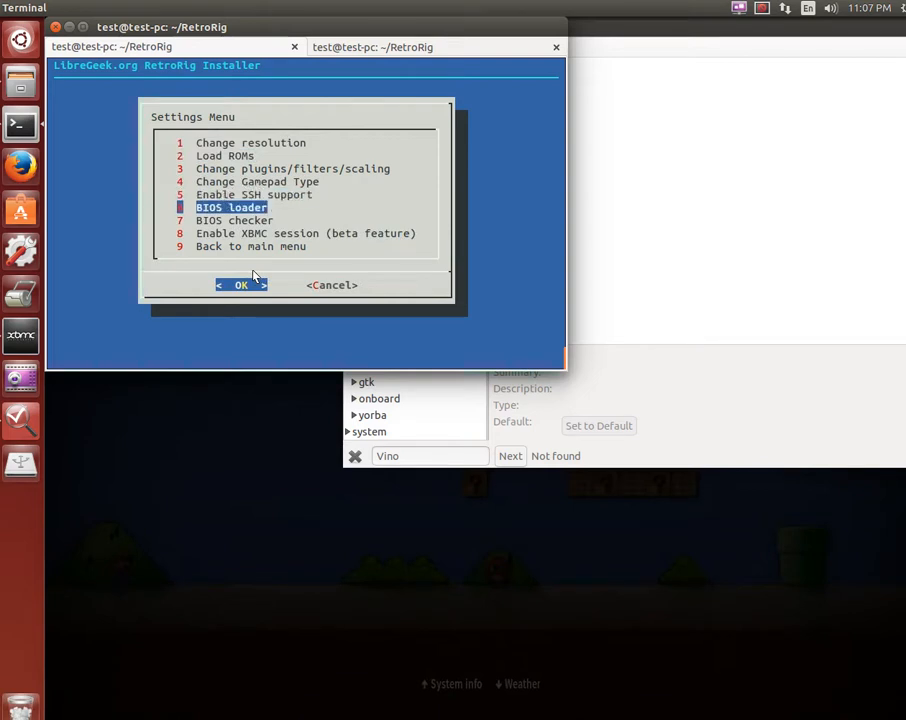
Browse the BIOS and XBMC session settings entries, then return to the installer's main menu
key("Down")
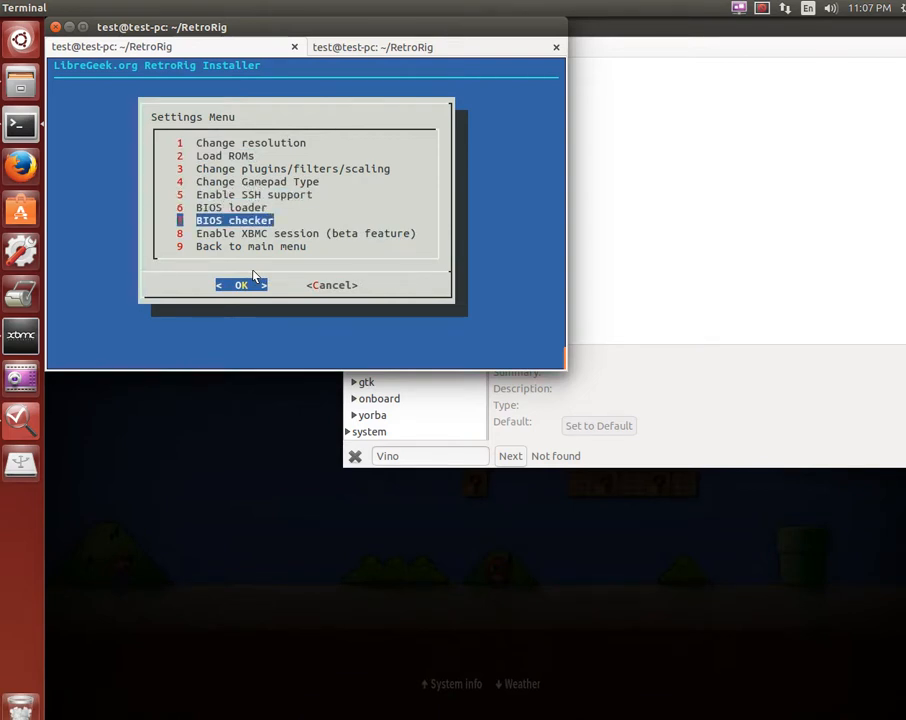
key("Up")
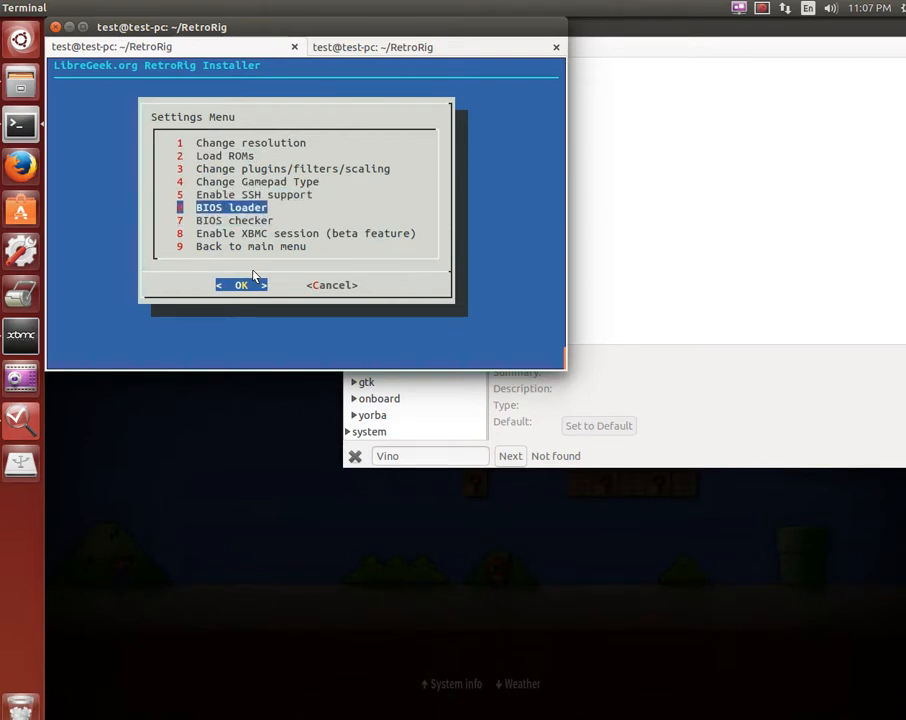
key("Down")
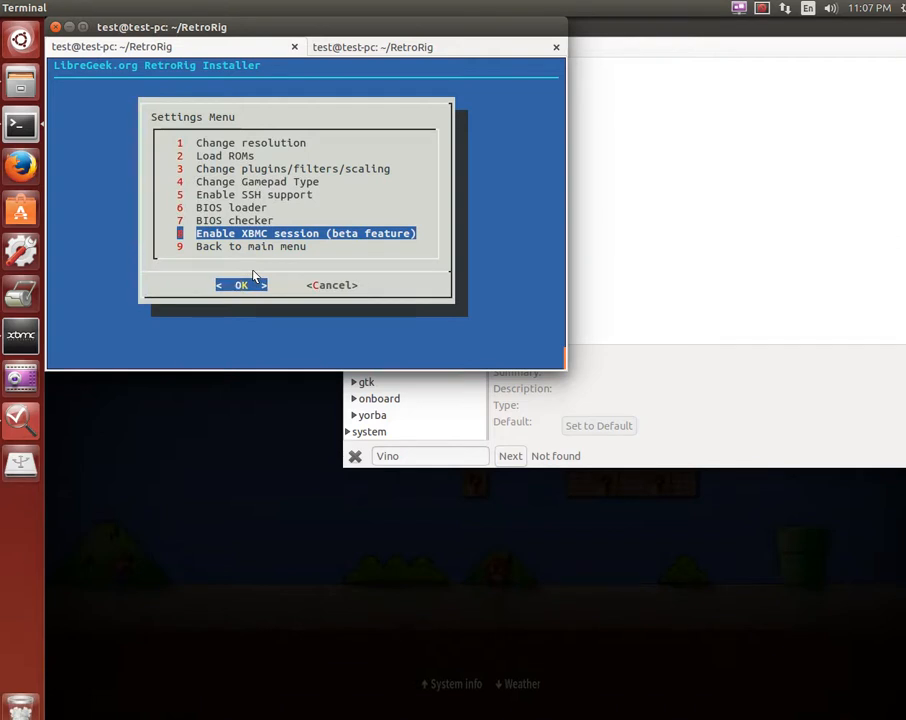
key("Down")
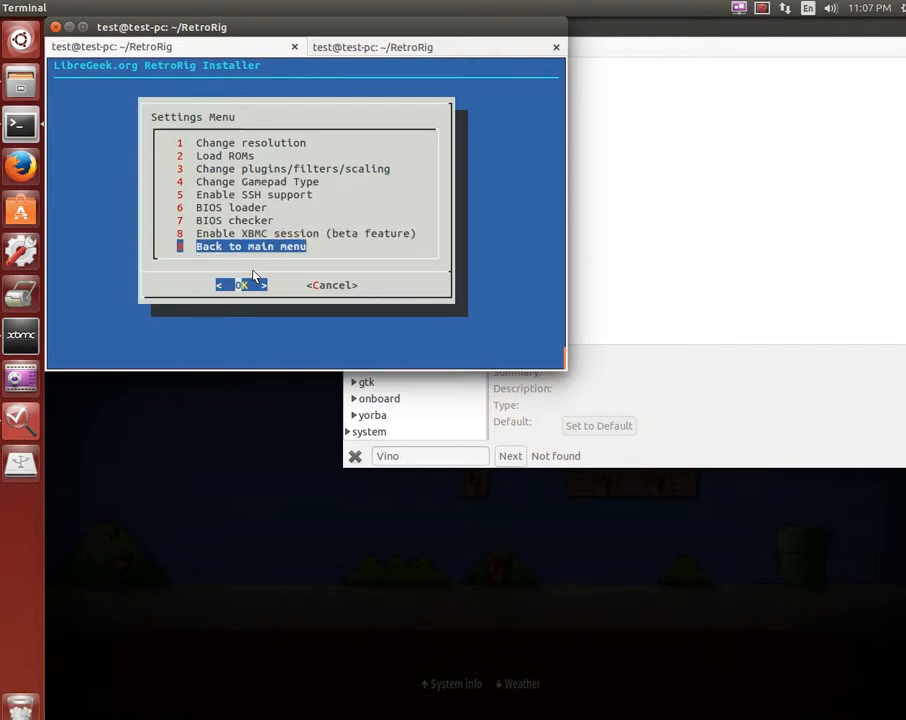
key("Up")
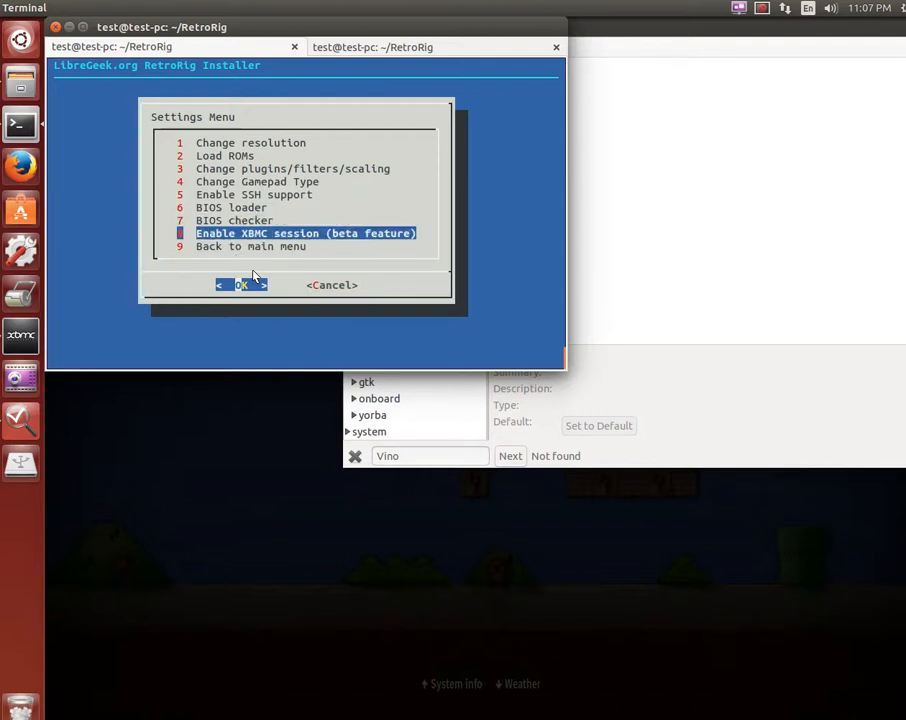
key("Down")
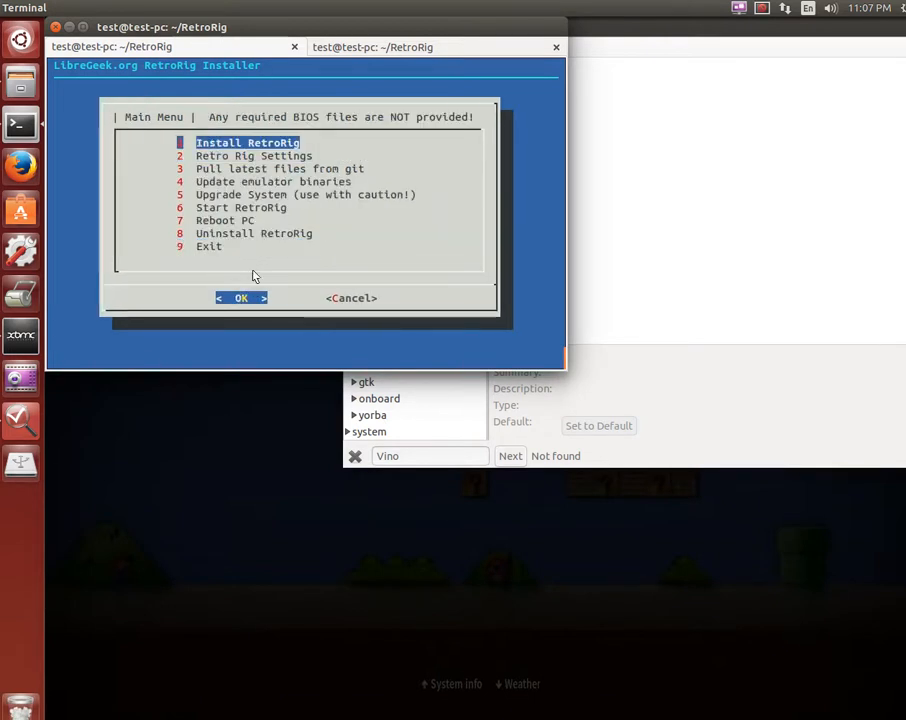
Start Install RetroRig from the main menu, reaching the debug log notice
left_click(242, 298)
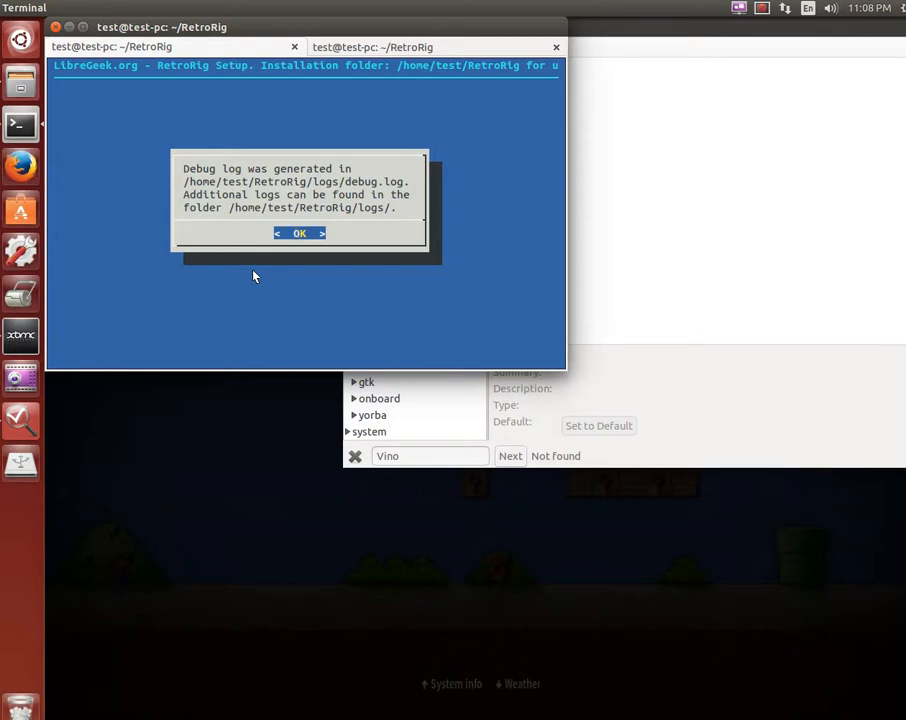
Acknowledge the debug log, XBMC session and MESS BIOS notices so installation continues to the MAME configs
left_click(300, 232)
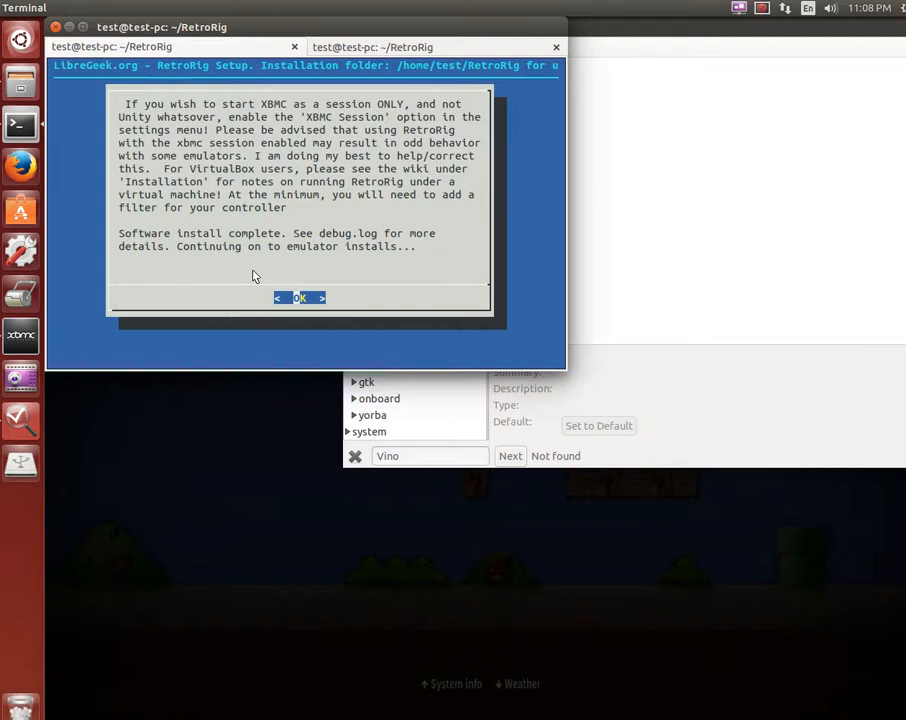
left_click(300, 296)
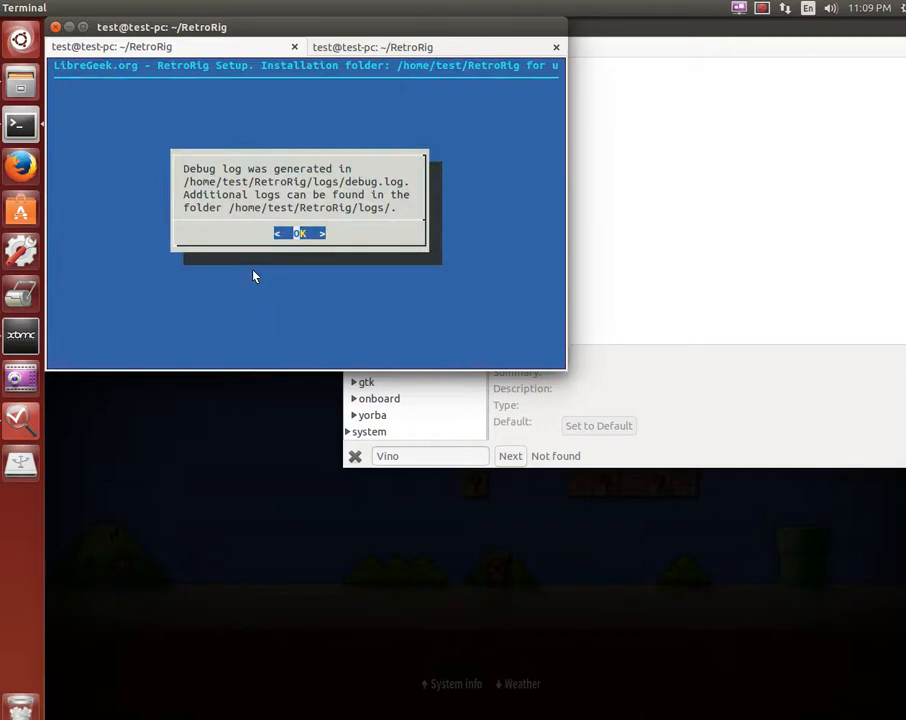
left_click(300, 232)
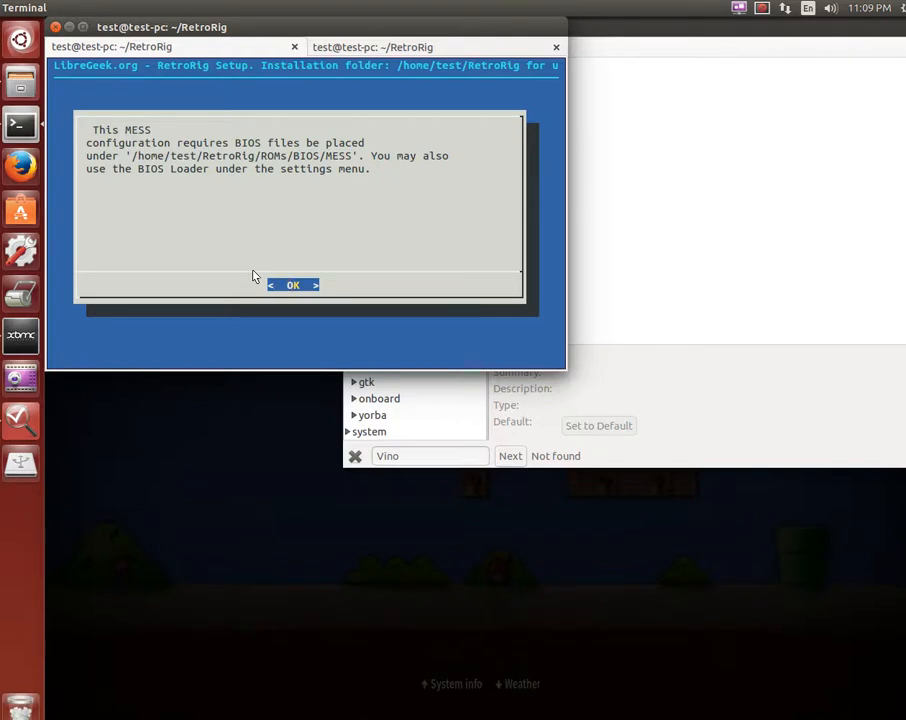
left_click(292, 284)
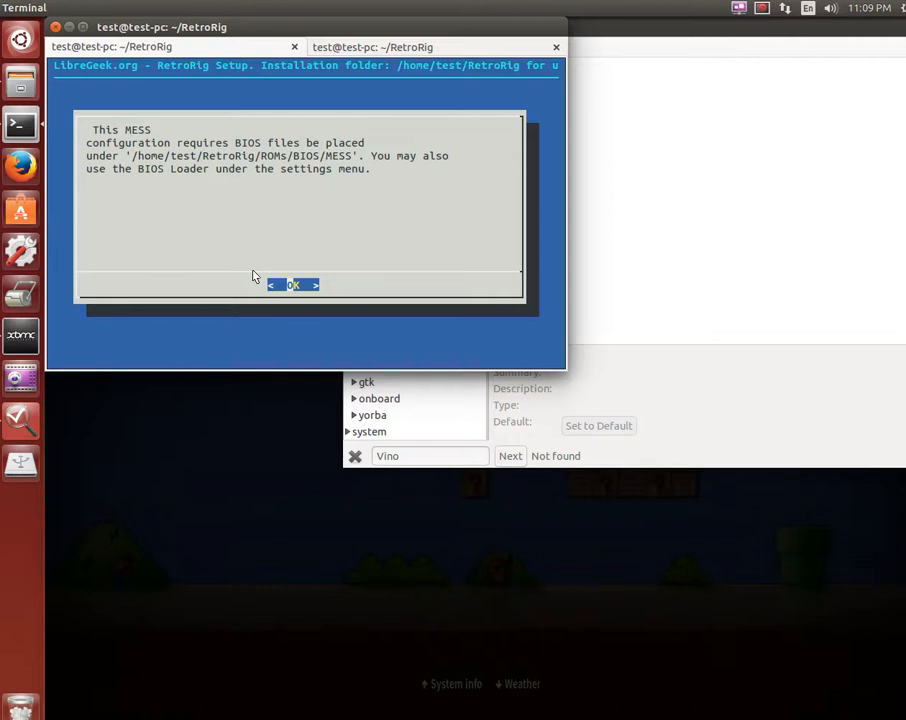
left_click(292, 284)
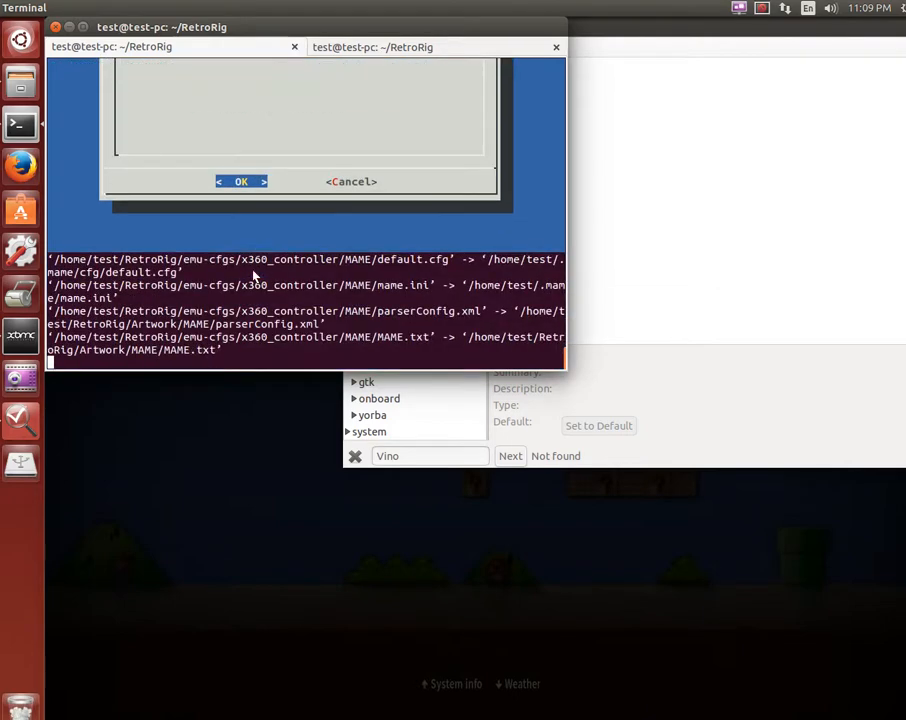
Continue past config copying and choose 1280x1024 (SXGA) as RetroRig's resolution
left_click(242, 180)
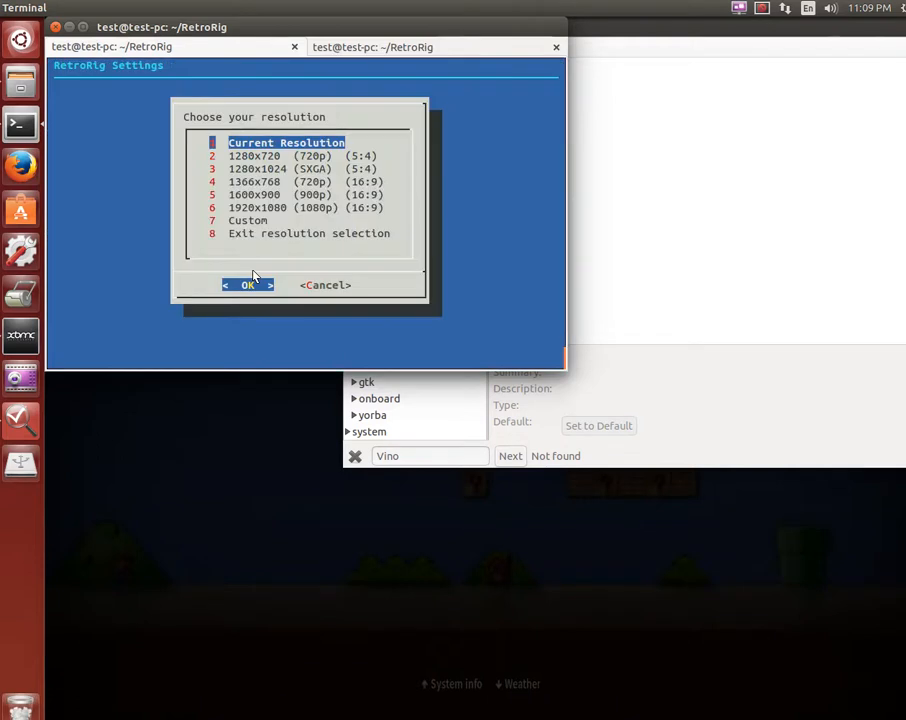
key("Down")
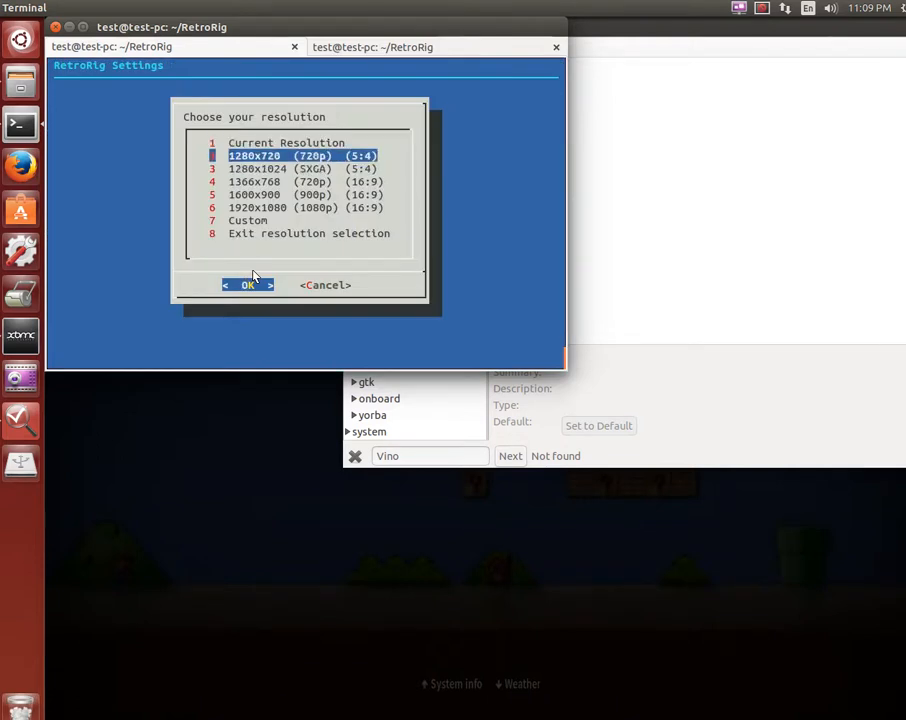
key("Down")
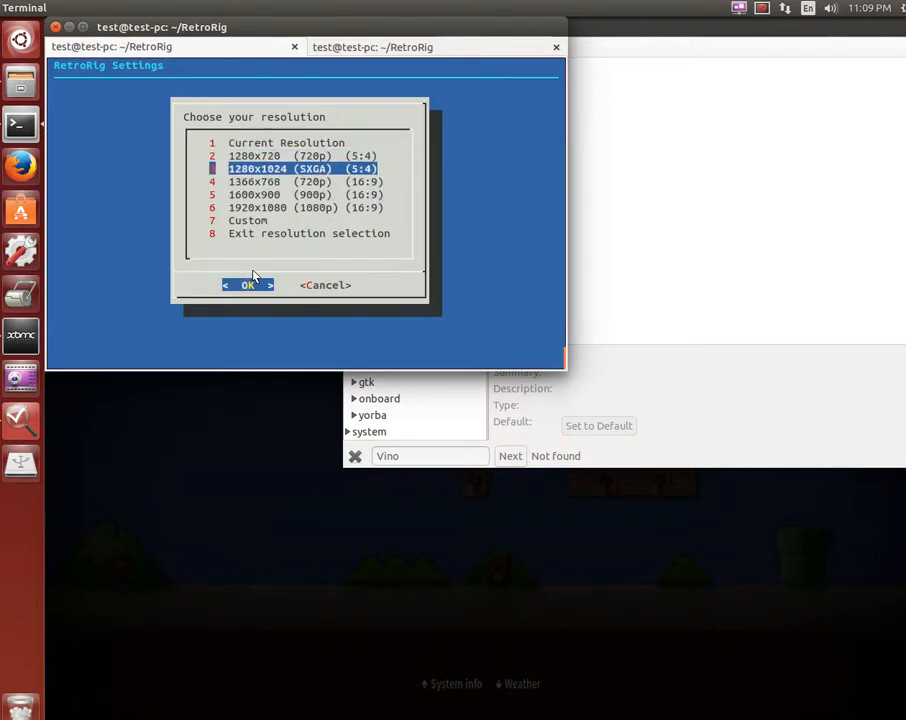
key("Down")
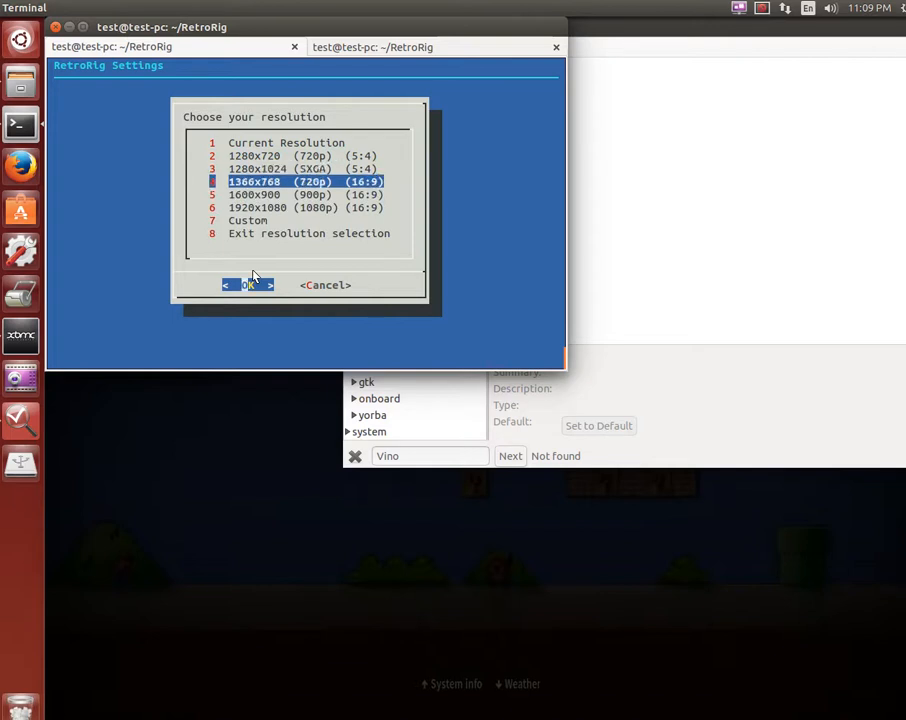
key("Up")
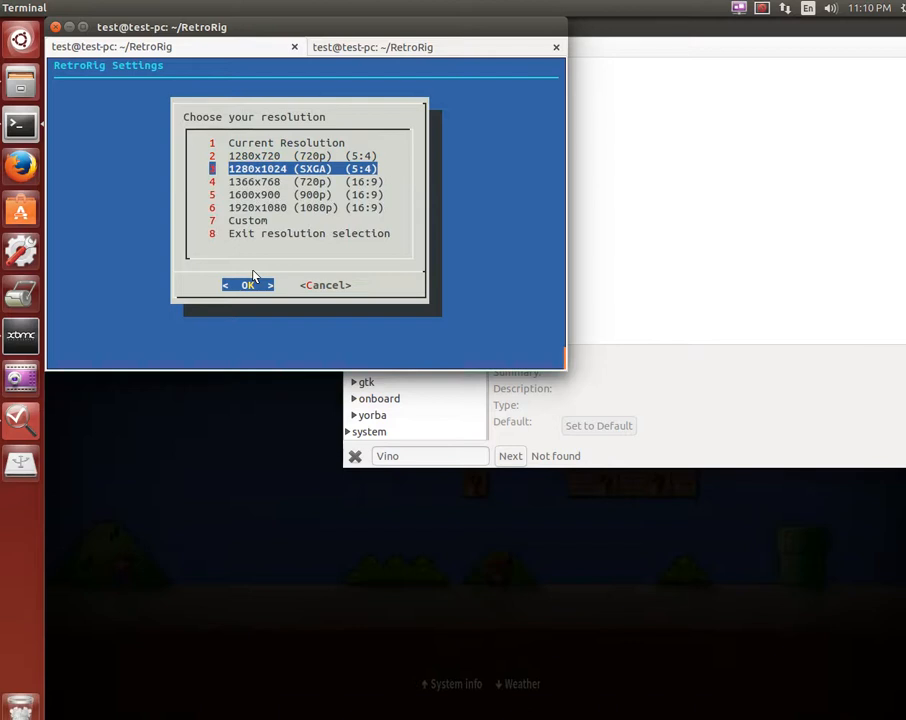
left_click(248, 284)
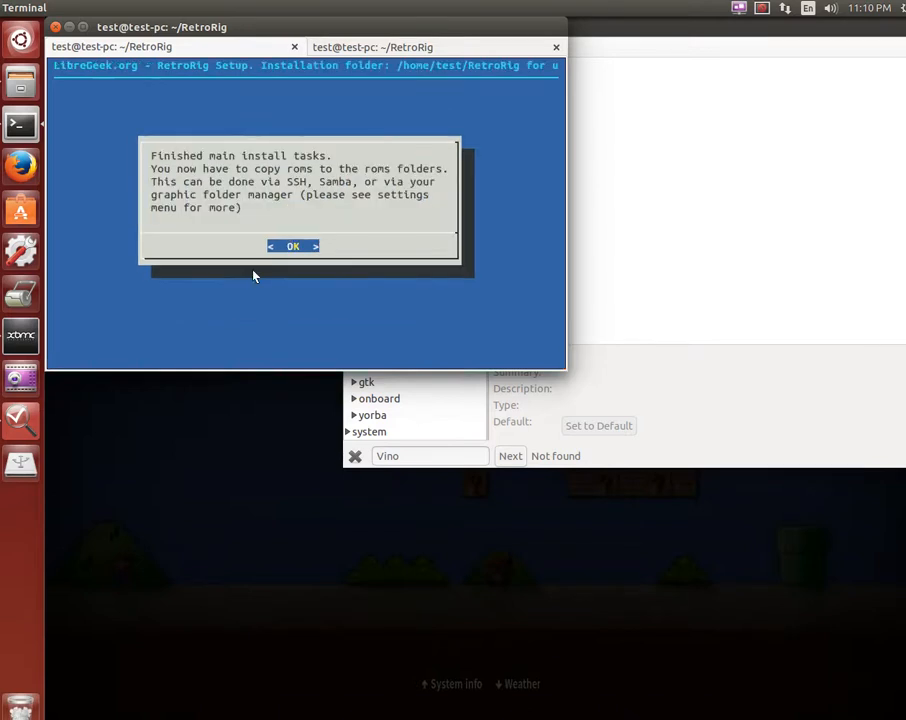
Dismiss the finished-install notice and move down the main menu to Reboot PC
left_click(292, 246)
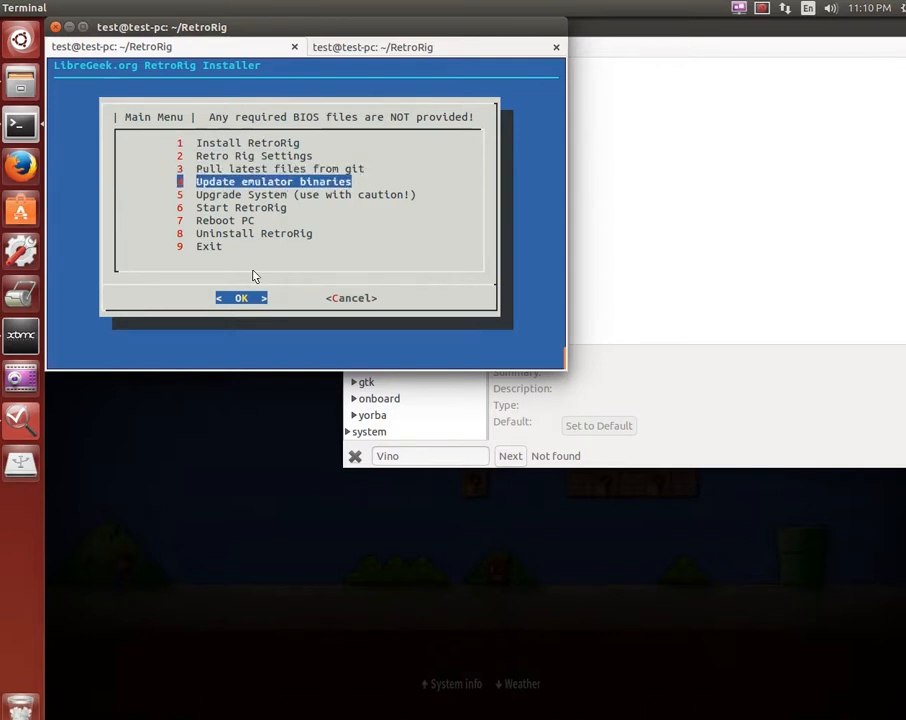
key("Down")
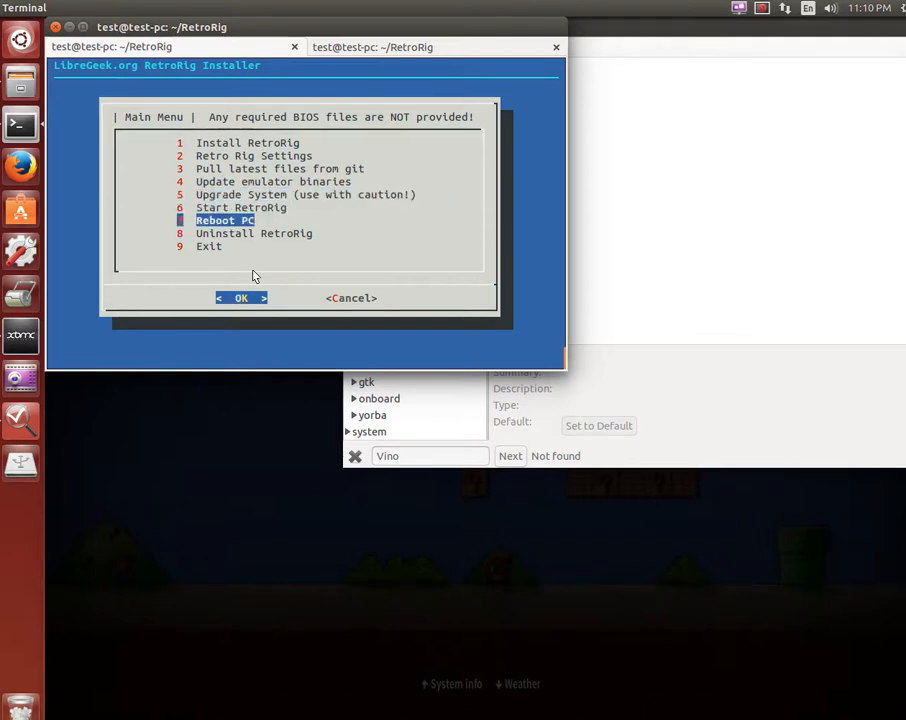
key("Down")
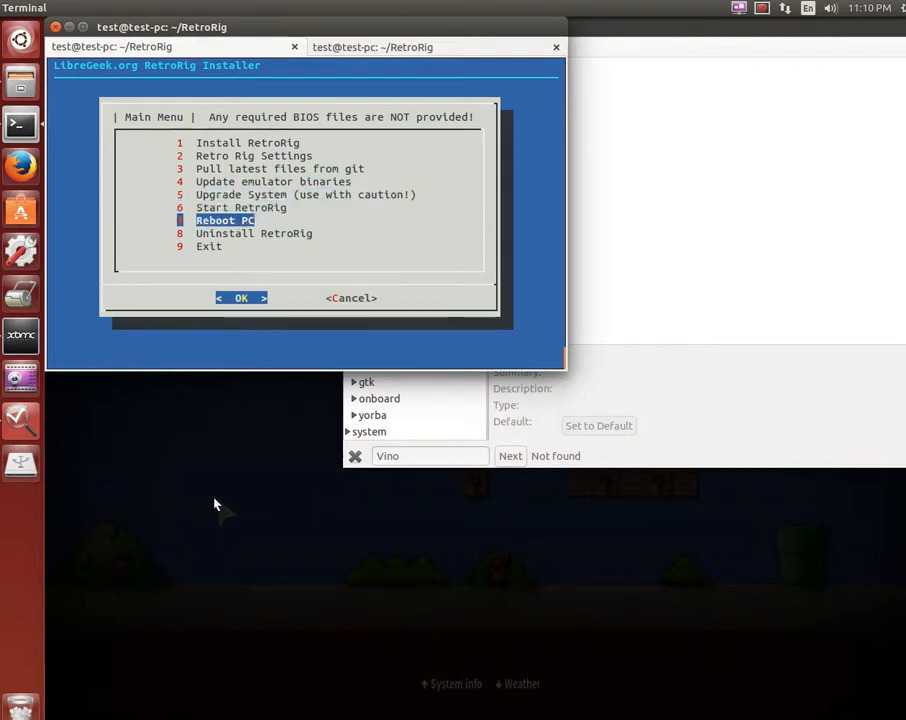
mouse_move(230, 488)
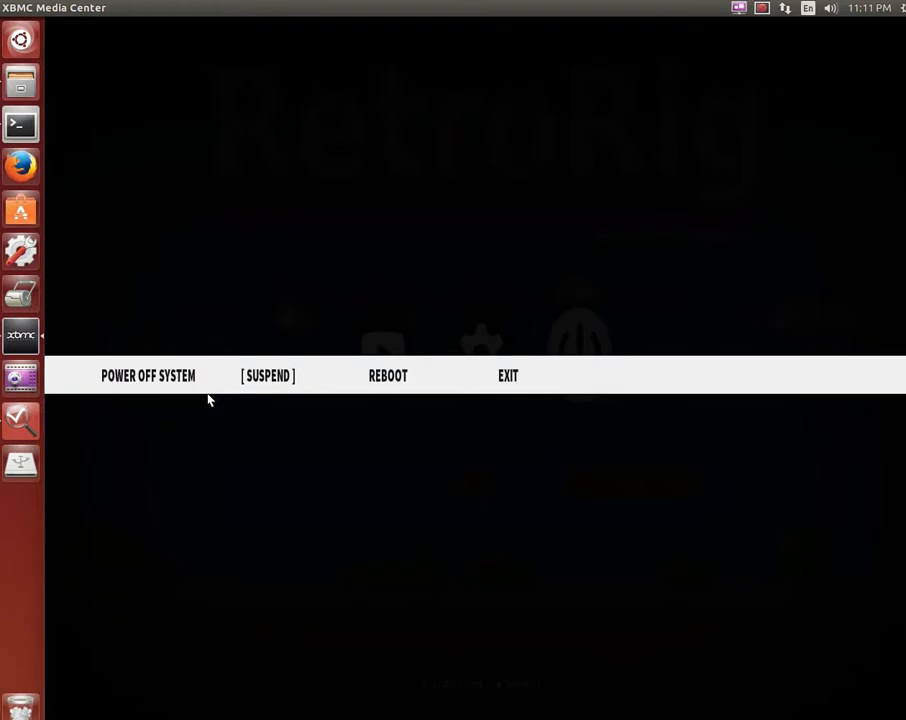
key("Right")
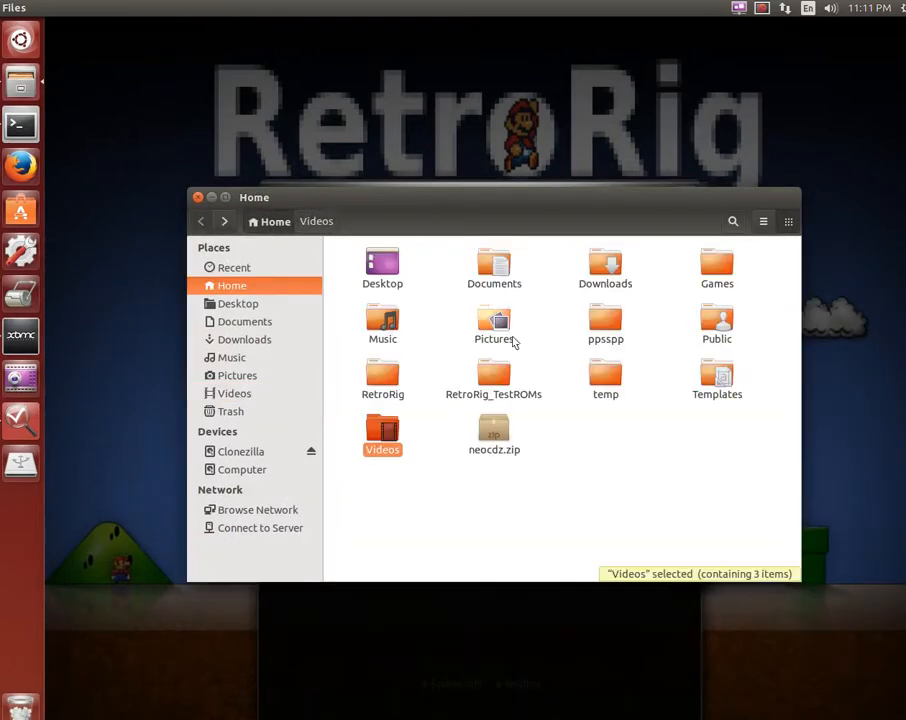
Browse the RetroRig_TestROMs folder, go back Home, and enter RetroRig's ROMs folder
double_click(382, 372)
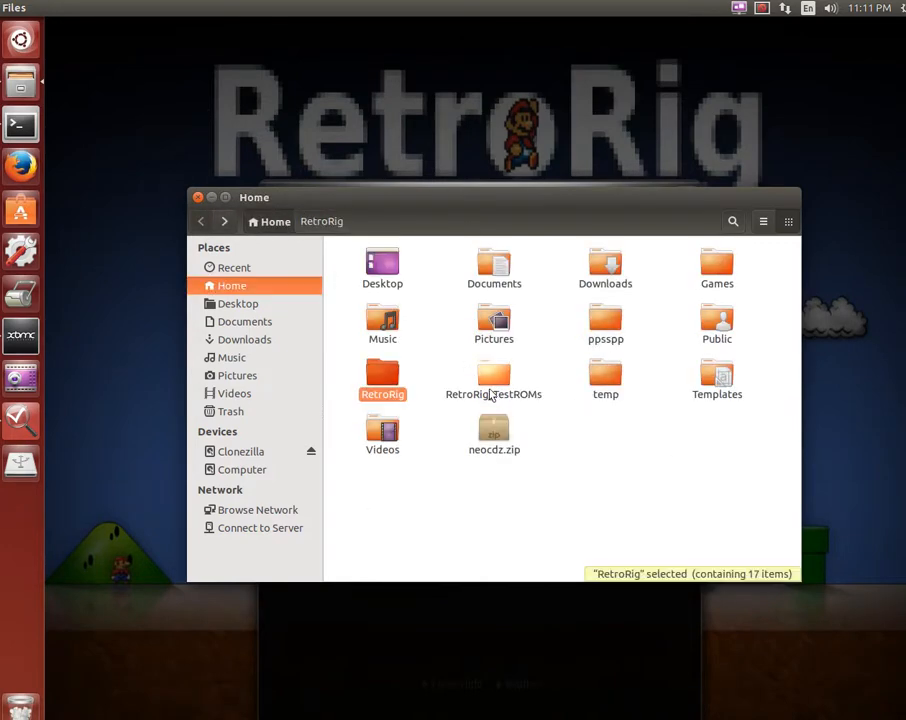
double_click(492, 376)
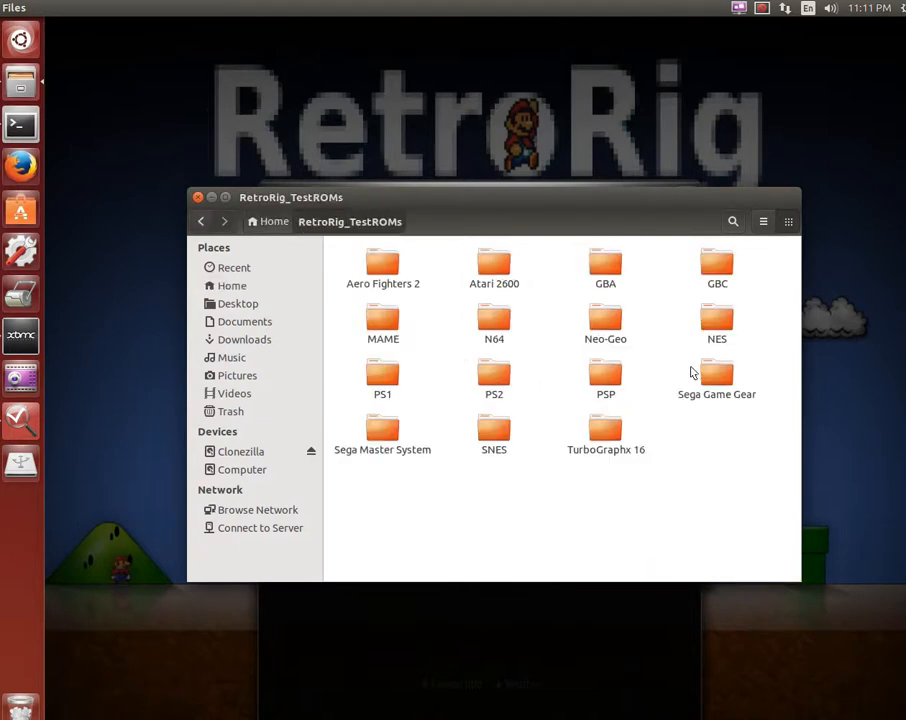
left_click(604, 378)
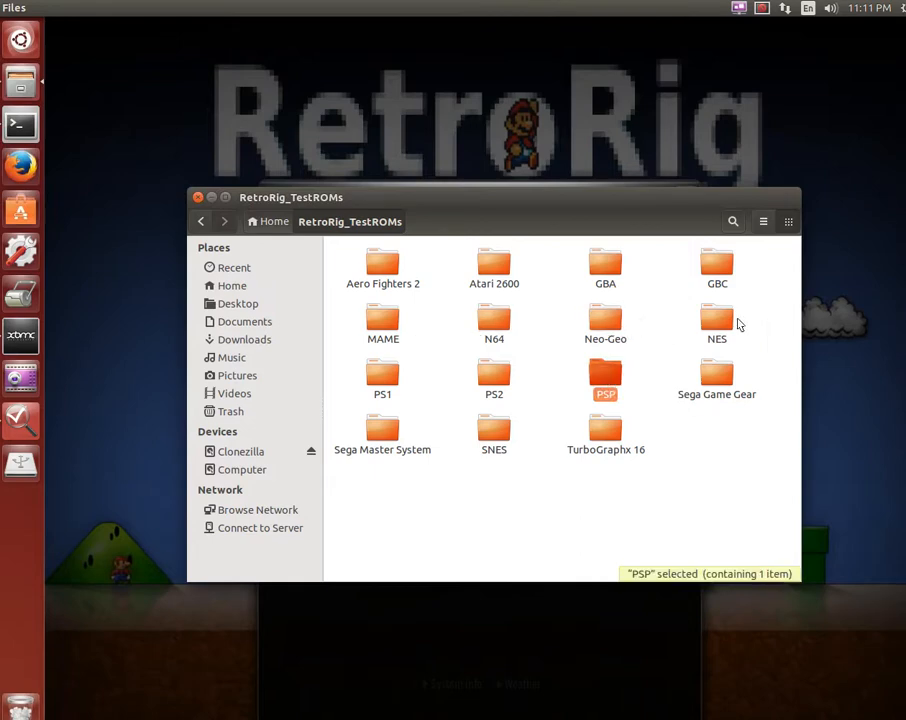
double_click(716, 320)
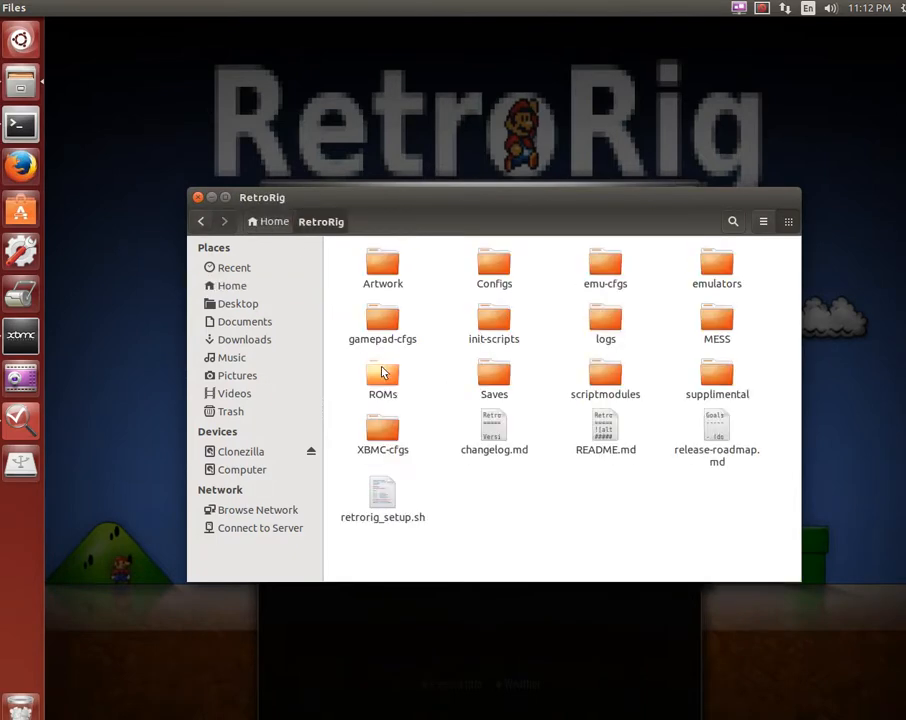
mouse_move(370, 378)
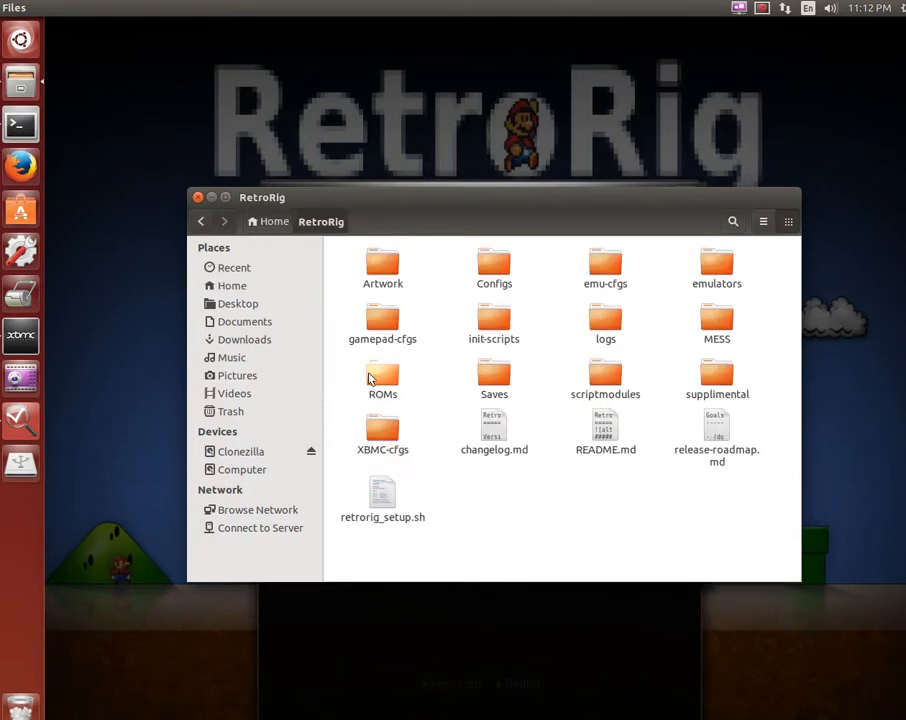
double_click(382, 376)
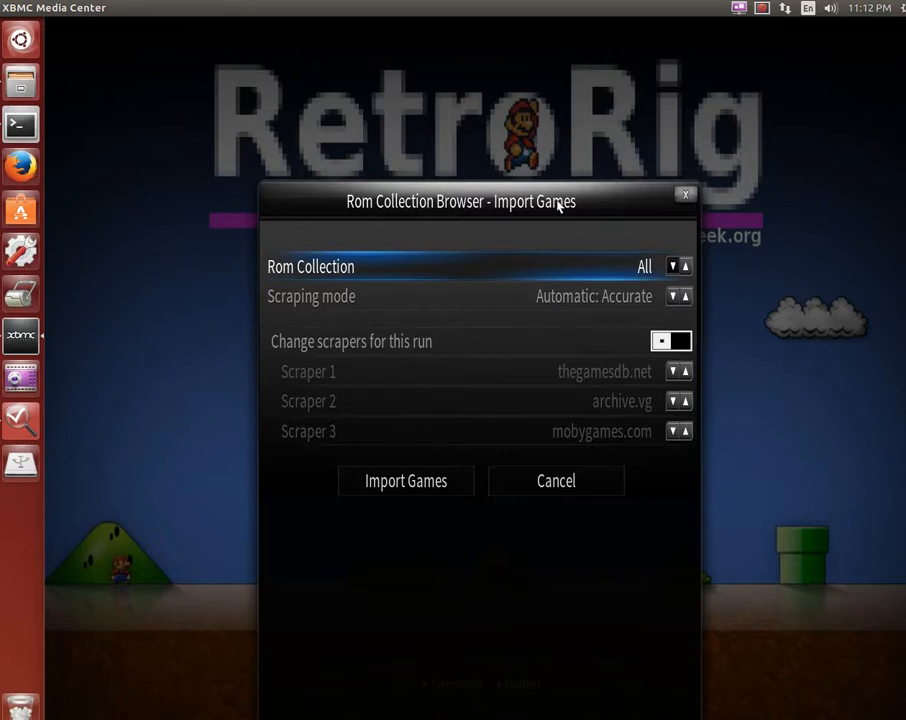
Cycle the Rom Collection through Game Gear, SEGA Master System and NES back to All
left_click(672, 266)
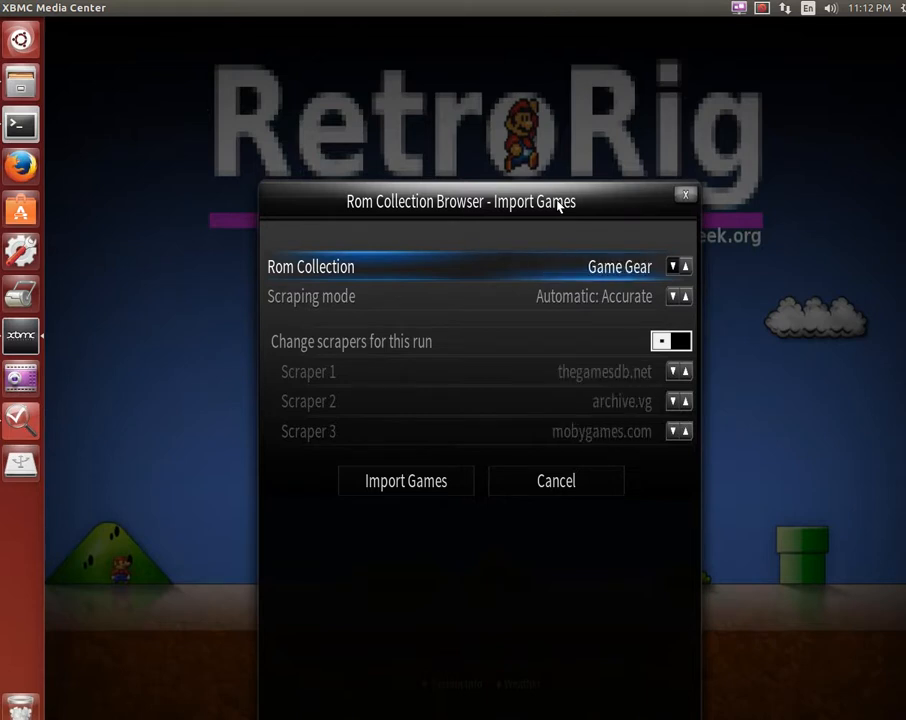
left_click(672, 266)
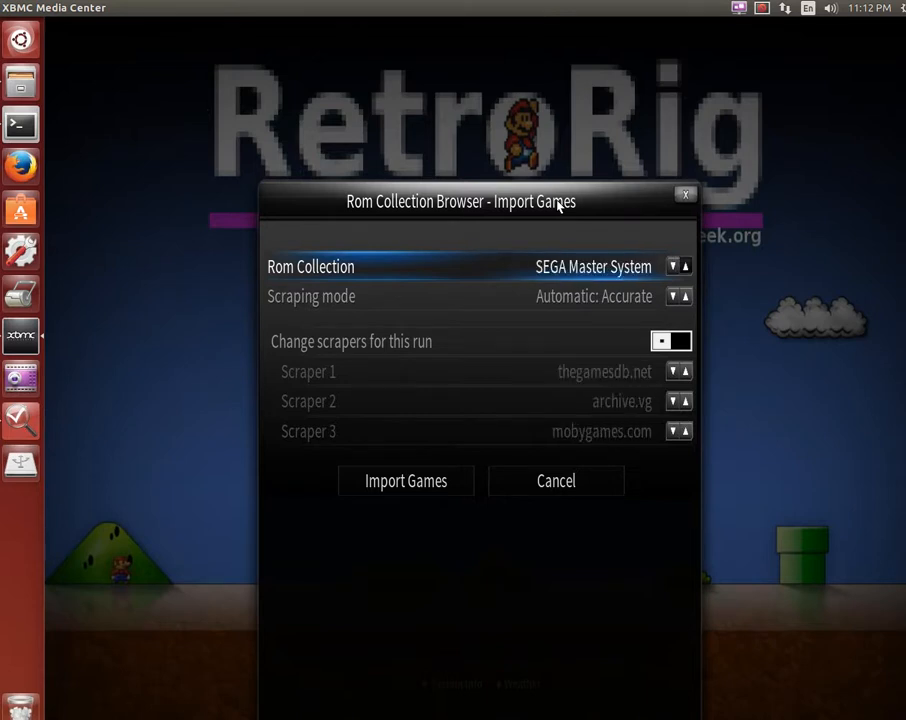
left_click(672, 266)
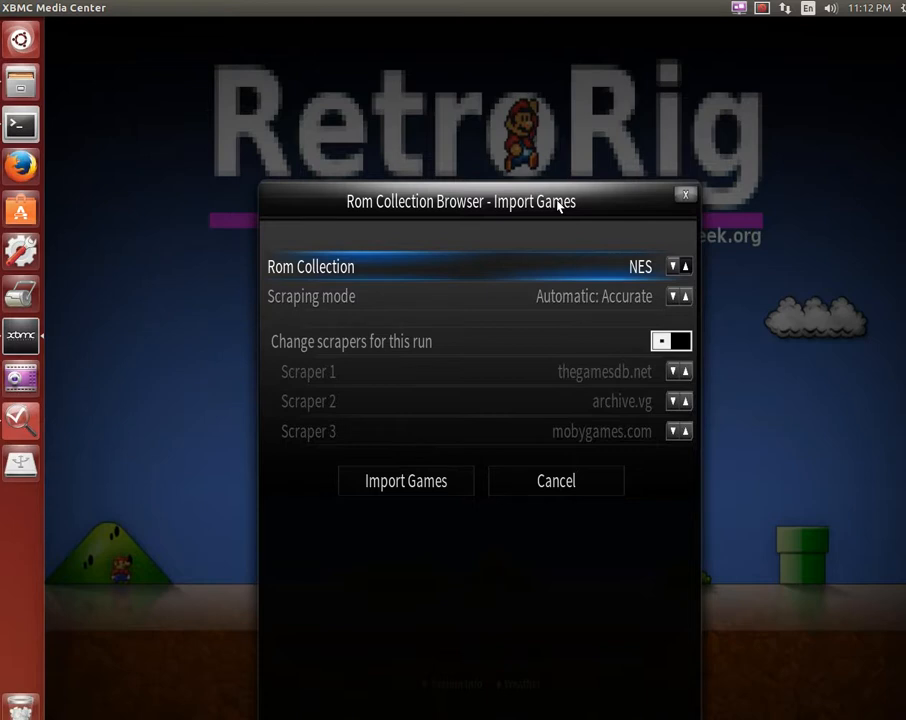
left_click(684, 266)
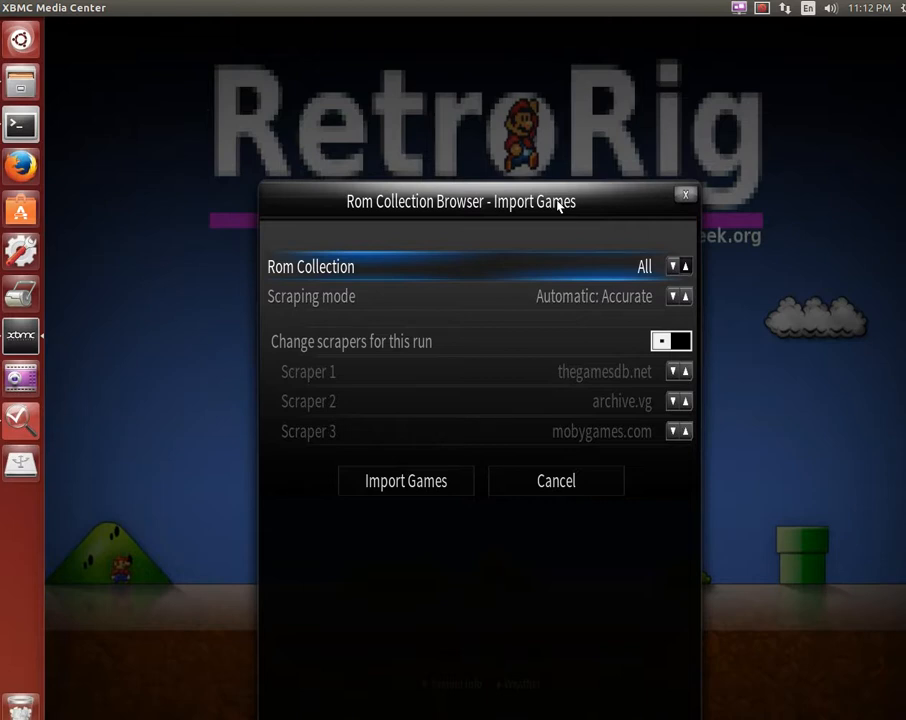
left_click(556, 480)
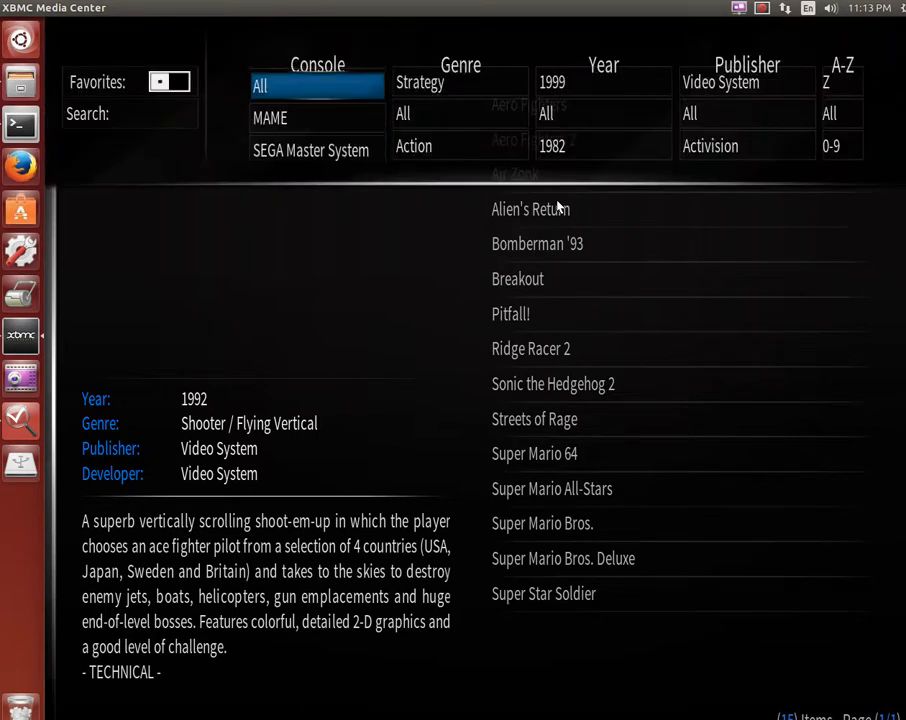
Scroll the Console/Genre/Year/Publisher filter panel of the game library
scroll("down", 3)
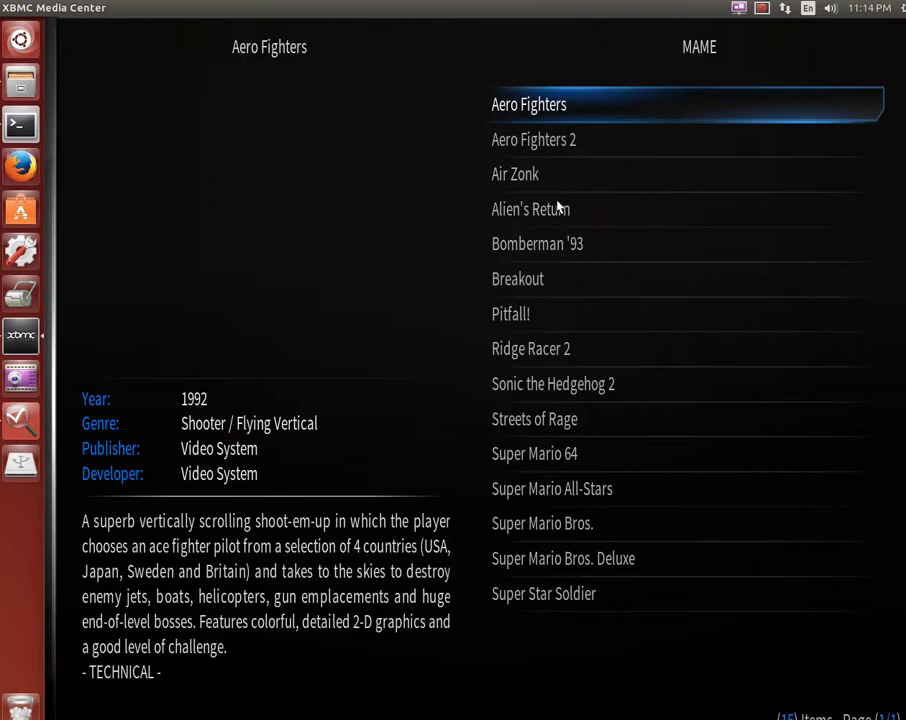
Show Ridge Racer 2's details, then launch Super Mario 64 from the game list
key("down")
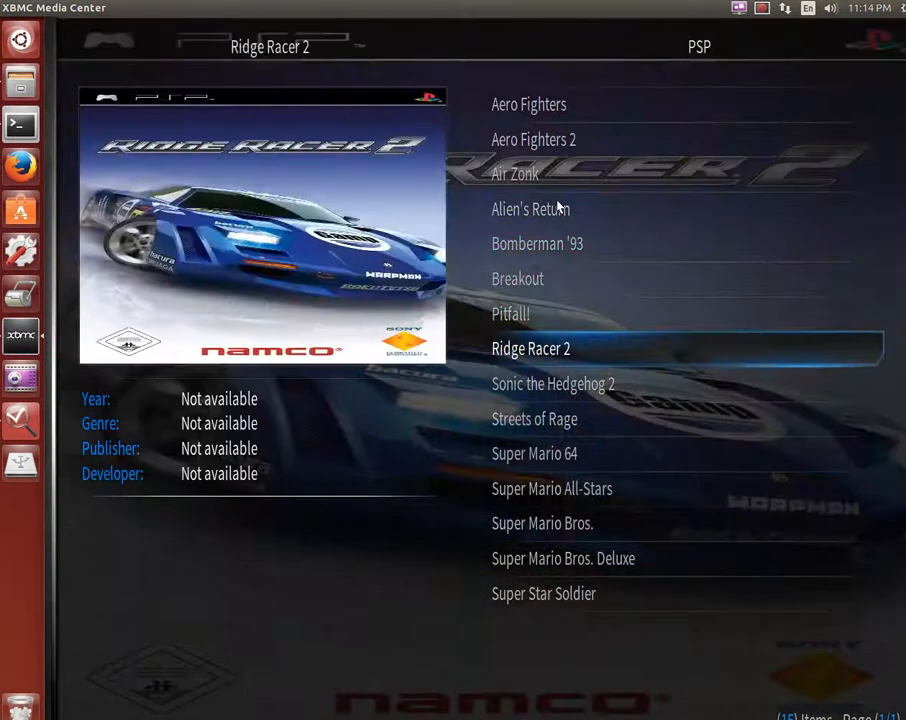
left_click(534, 452)
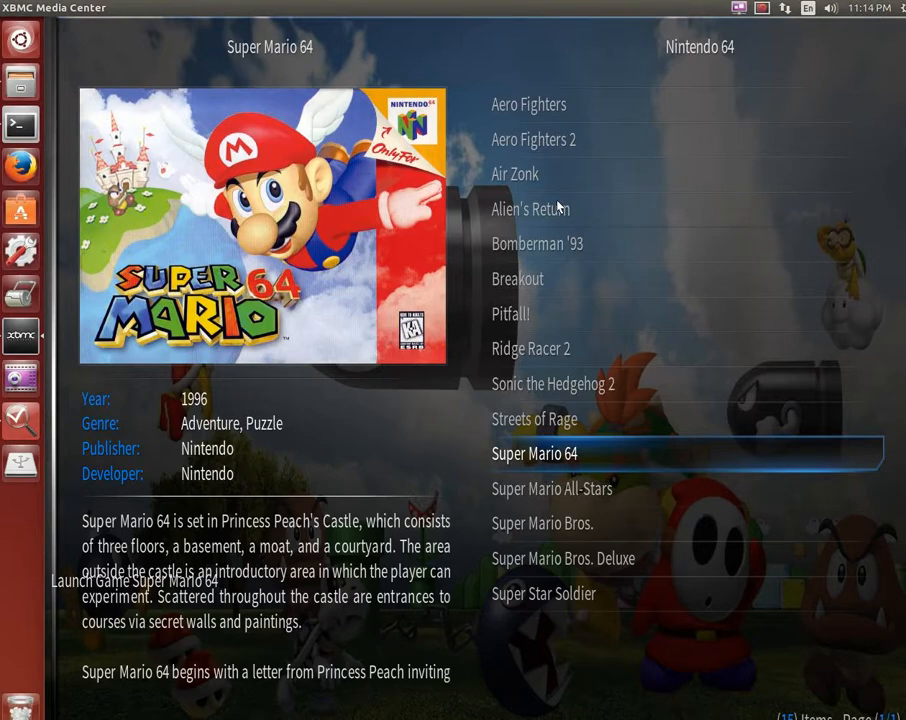
left_click(534, 452)
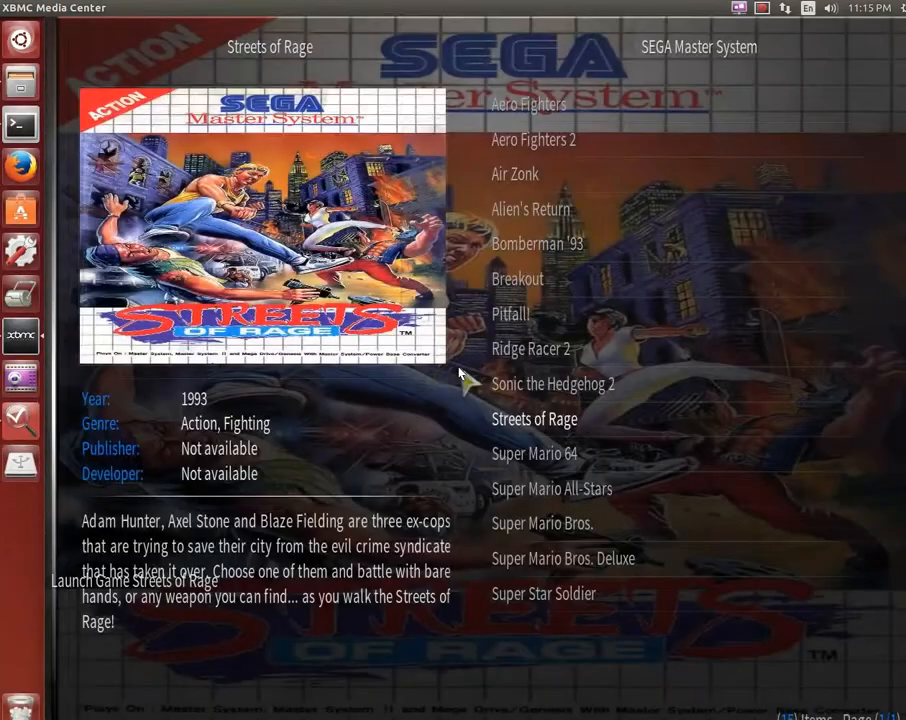
Launch Streets of Rage from the game list and return to the list
left_click(552, 488)
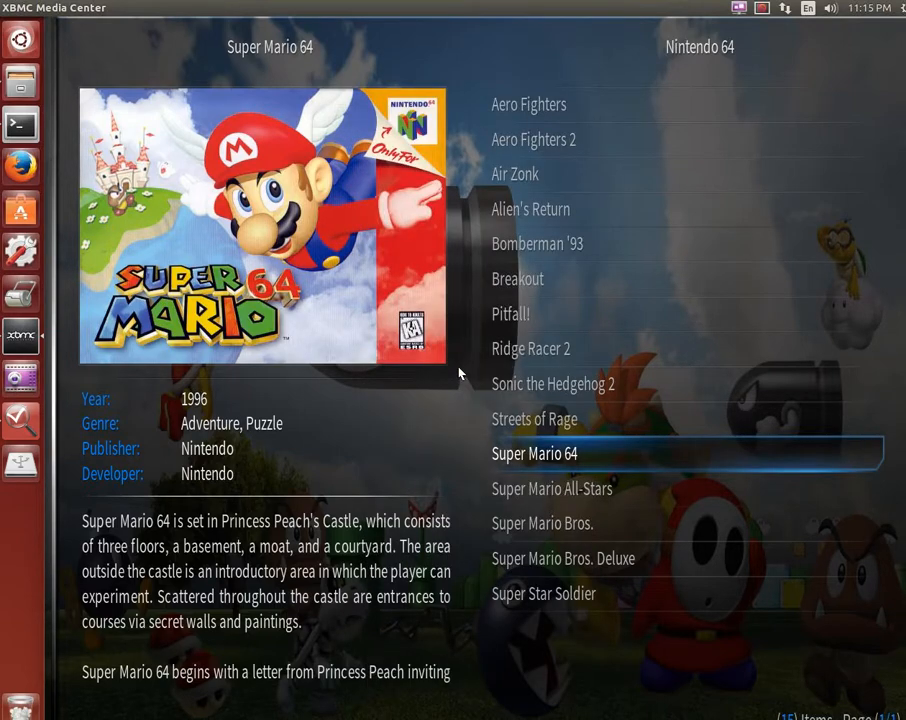
left_click(510, 312)
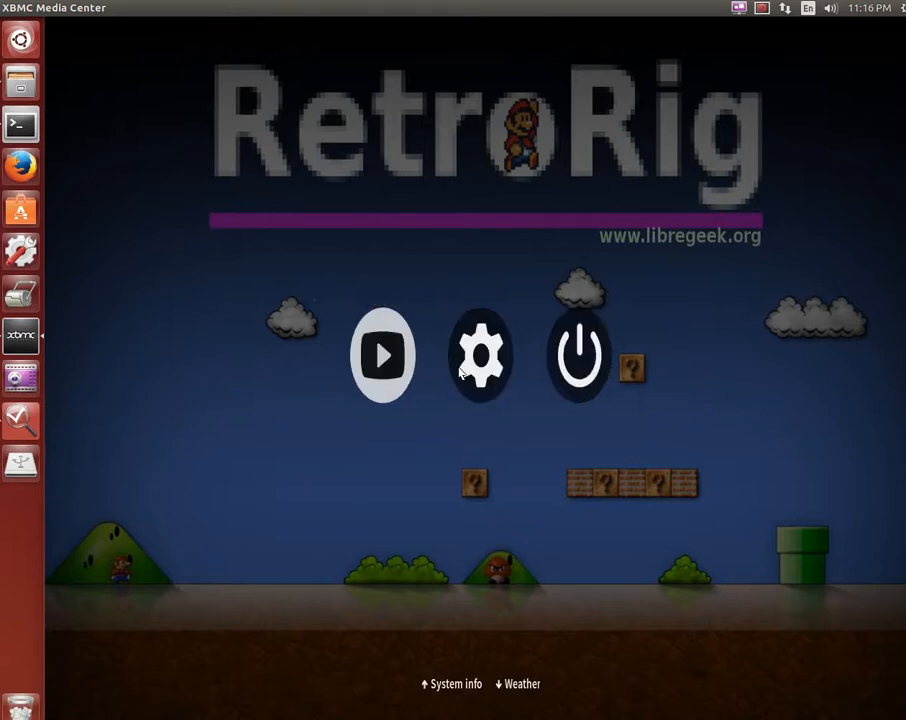
mouse_move(480, 356)
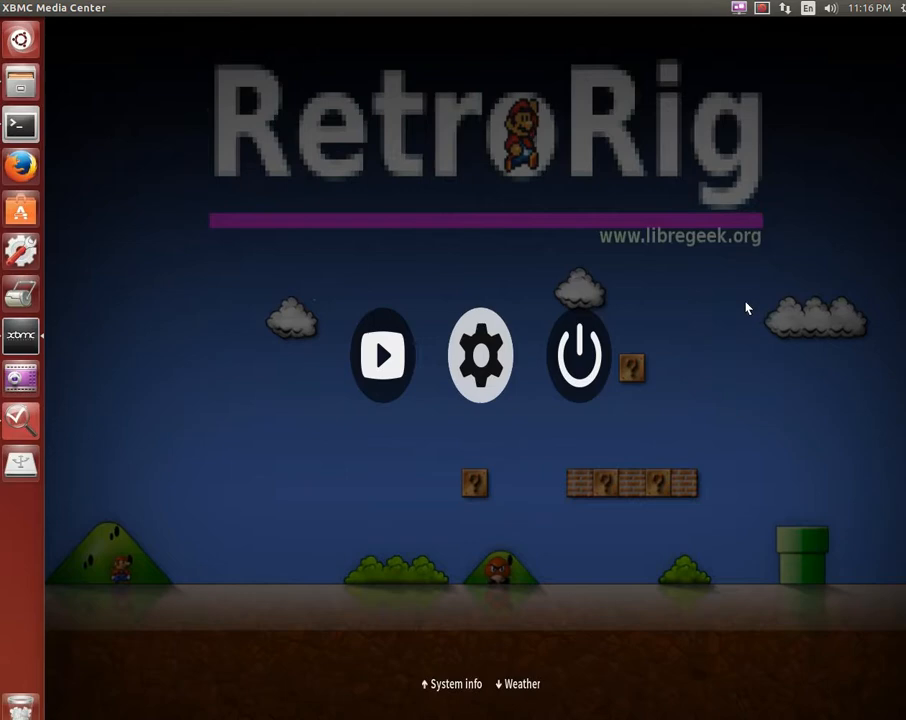
mouse_move(744, 324)
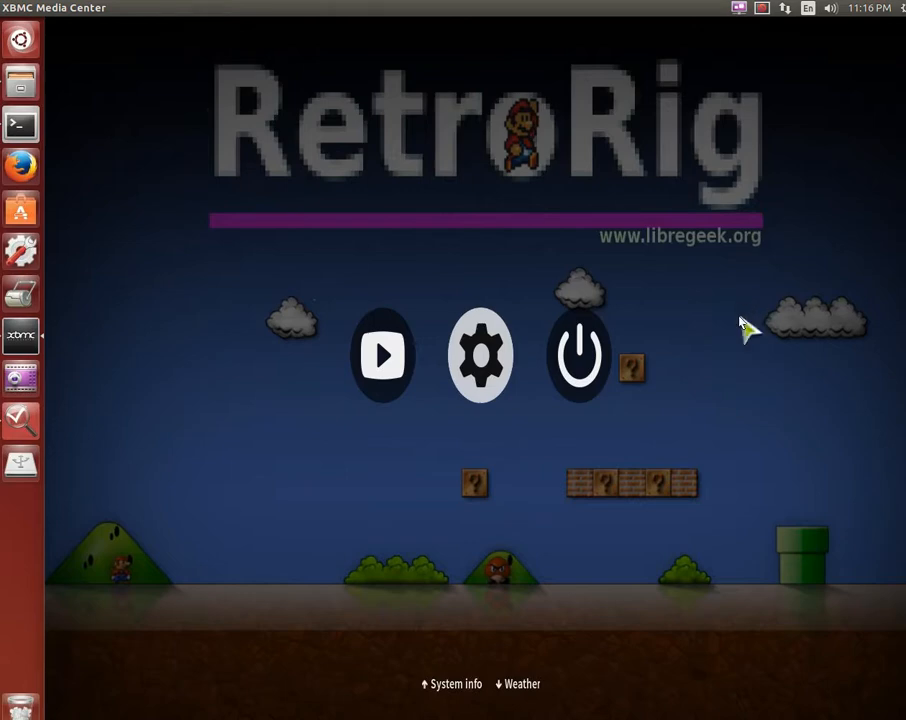